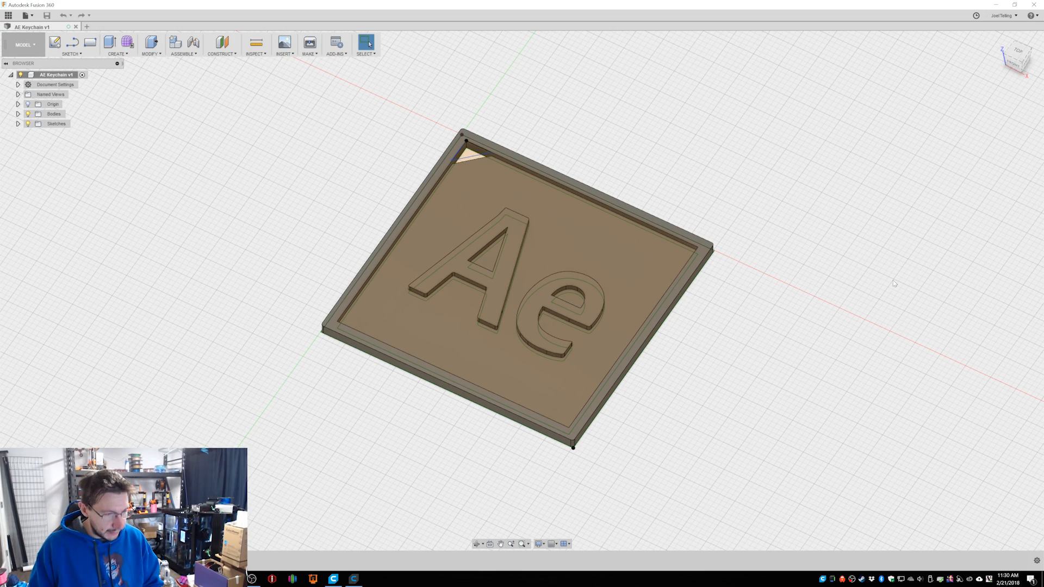
List the AE Keychain model's individual bodies in the Browser
click(60, 133)
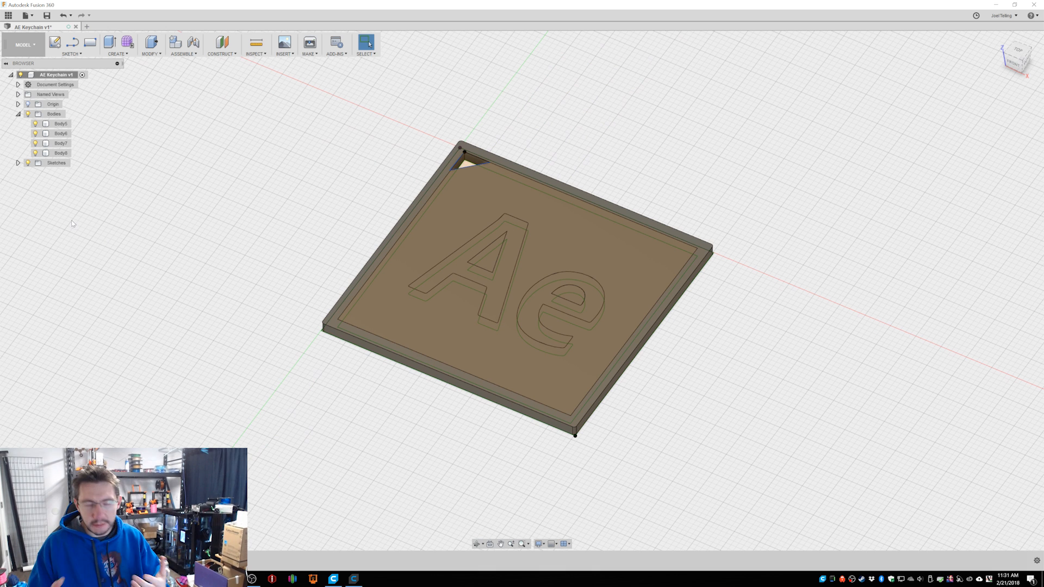
mouse_move(26, 143)
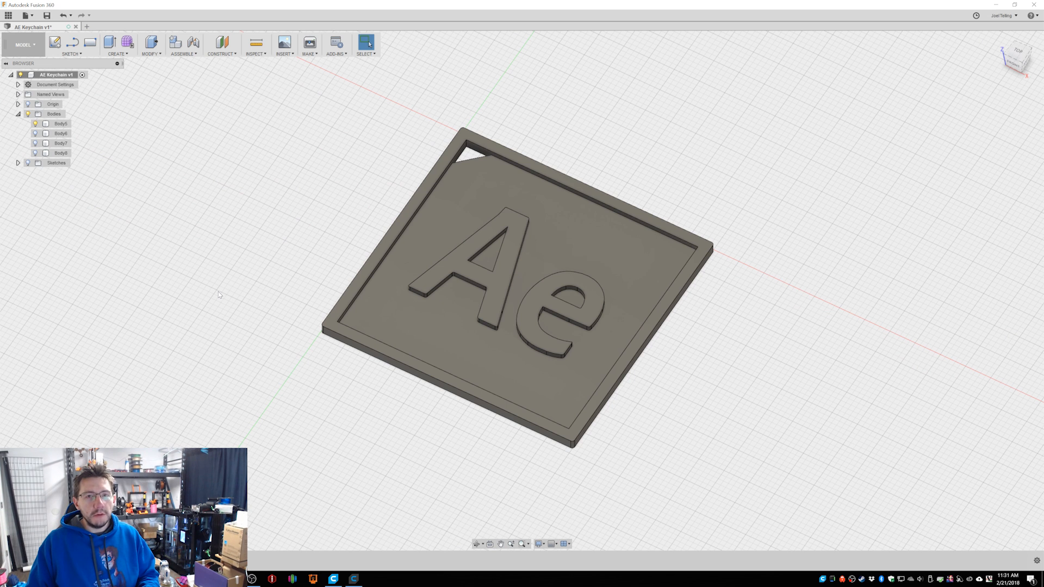
mouse_move(476, 433)
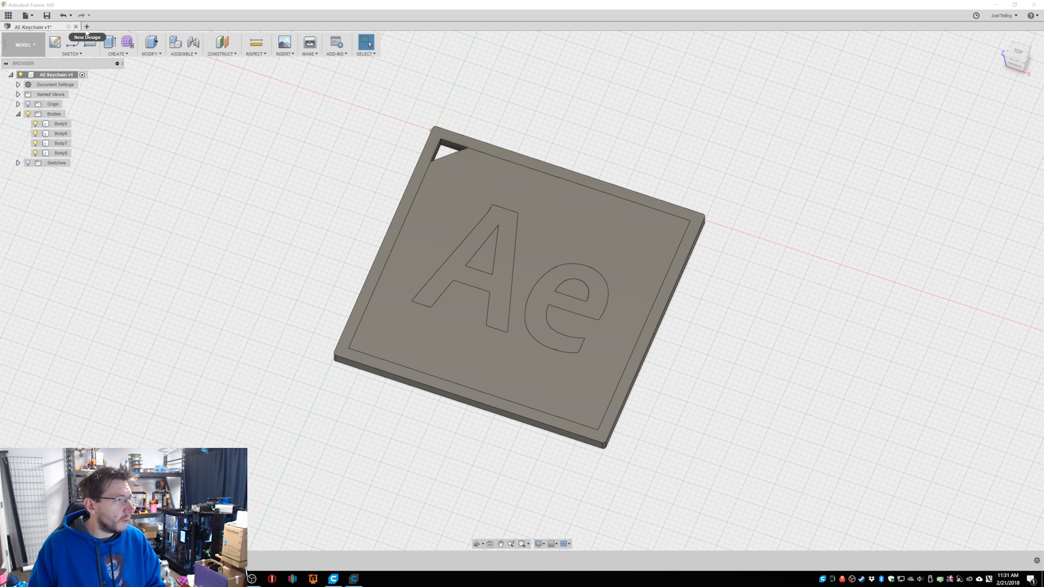
Start a new blank design and insert the AE_app_icon.svg outline
click(87, 37)
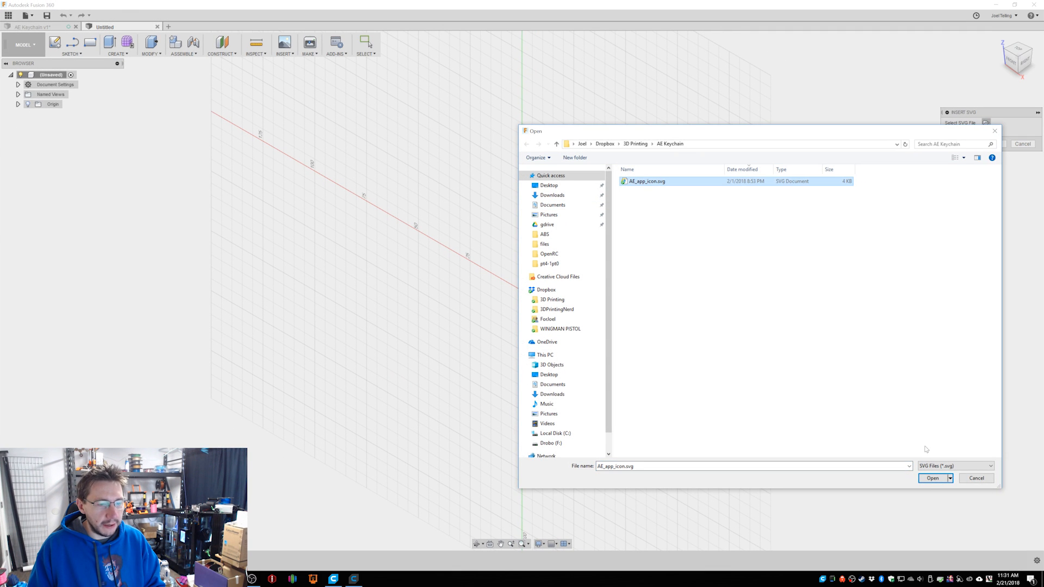
click(931, 478)
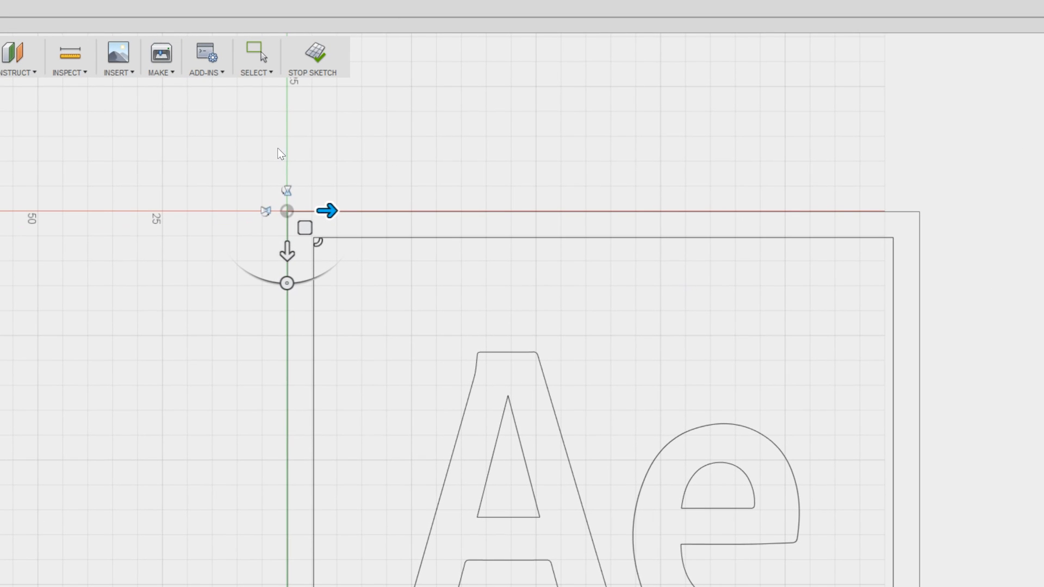
mouse_move(360, 164)
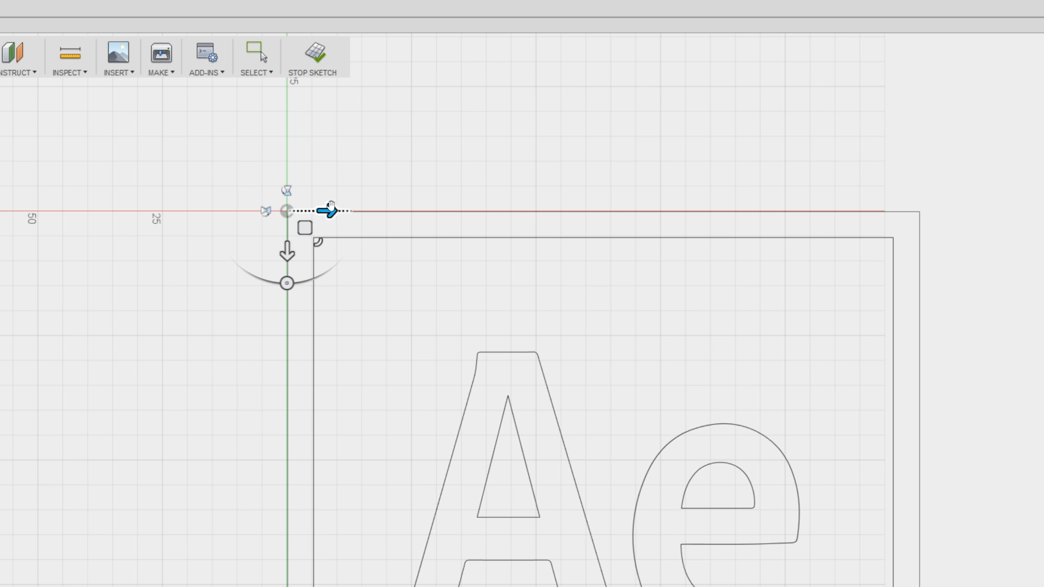
mouse_move(322, 244)
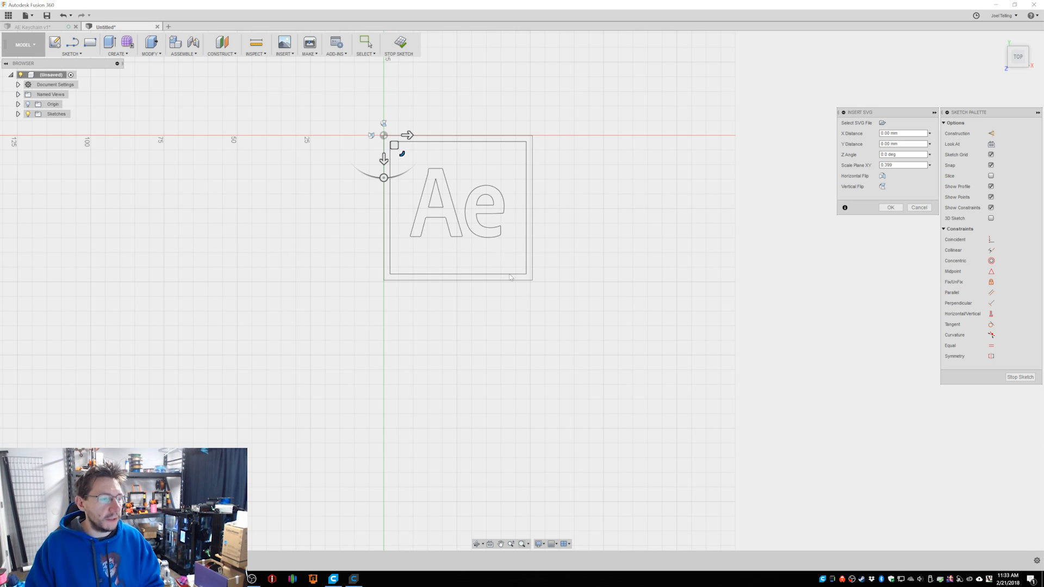
Confirm placement of the imported Ae icon outline in the sketch
click(890, 207)
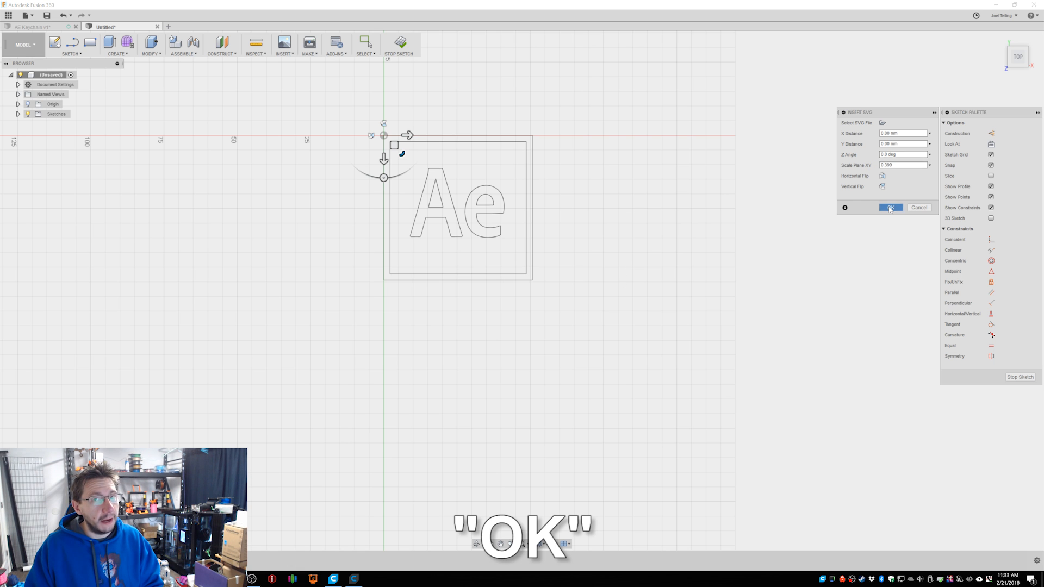
click(891, 207)
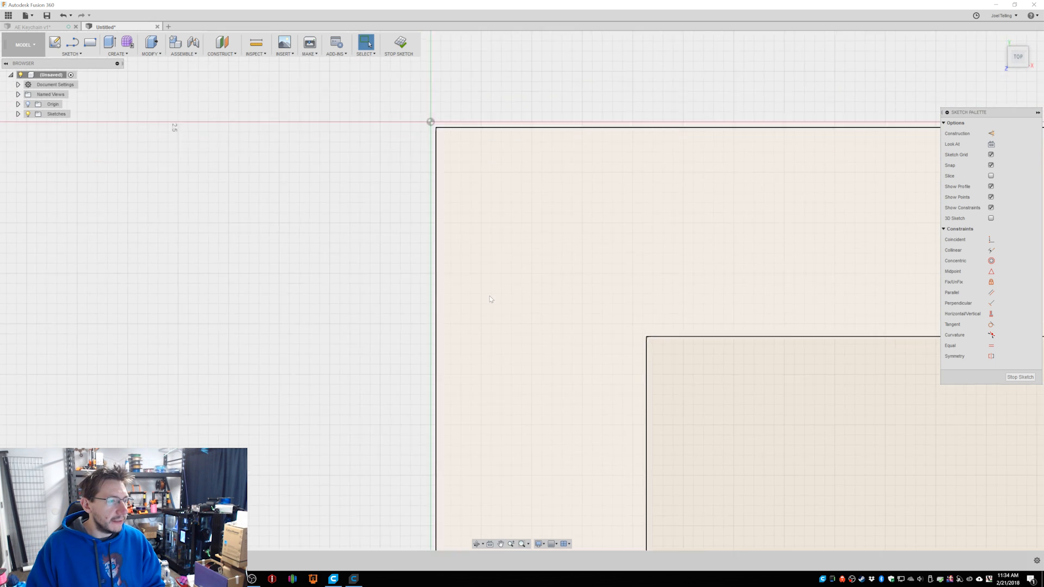
Finish the outline sketch and draw a rectangle around the icon's outer border in a new sketch
click(71, 45)
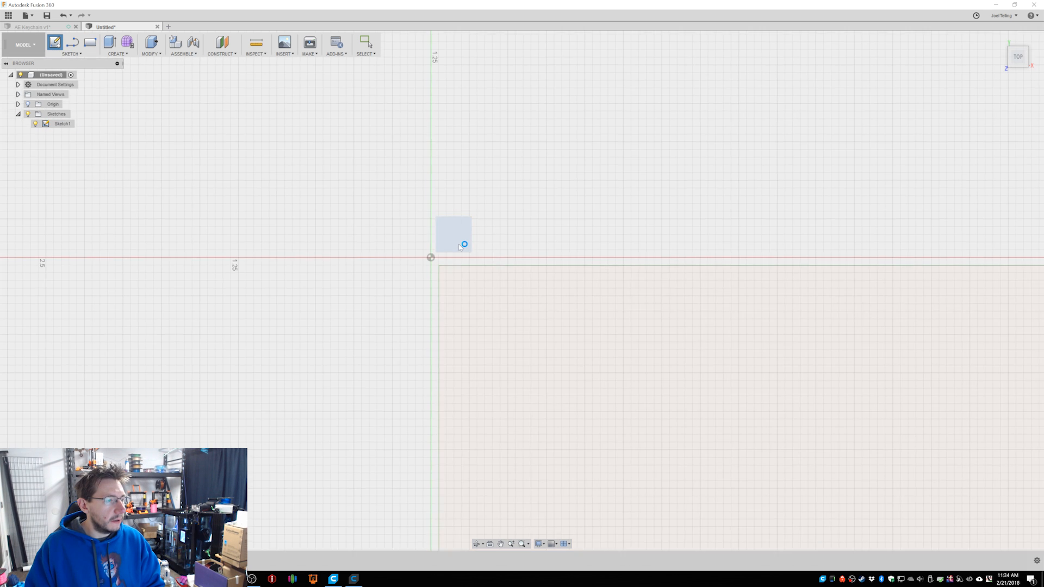
click(90, 42)
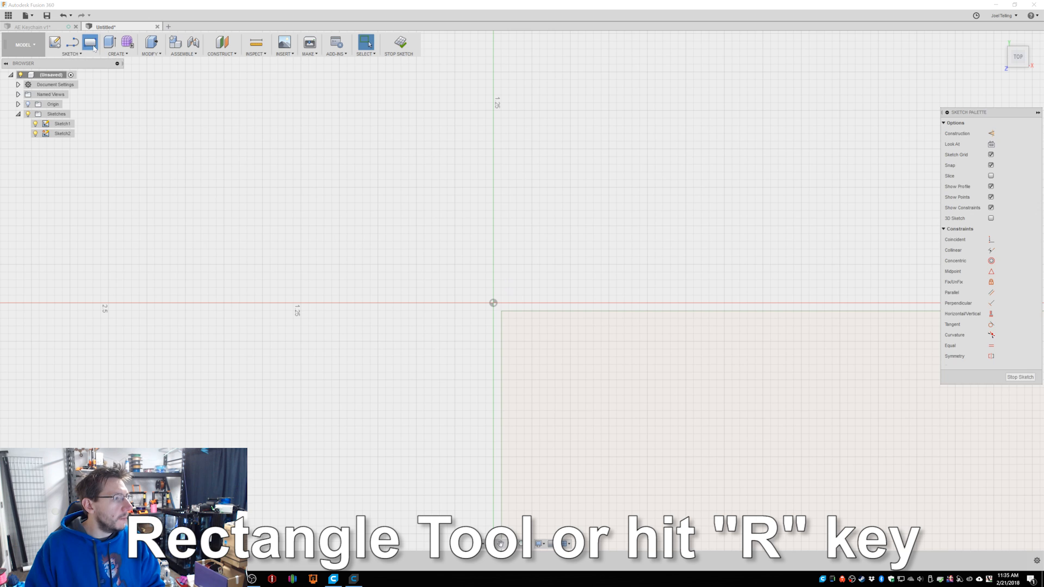
click(90, 42)
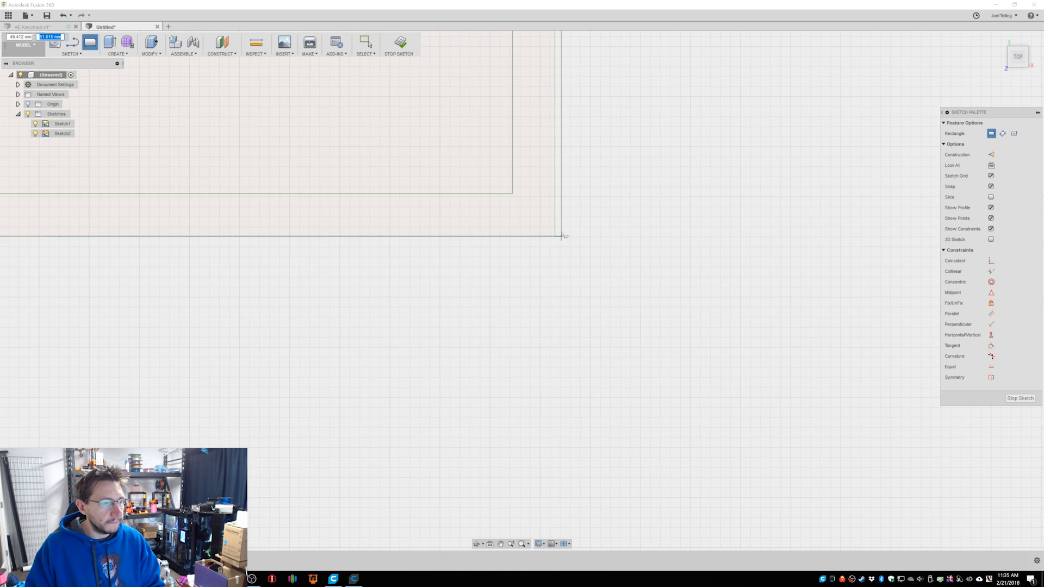
drag(563, 235, 502, 273)
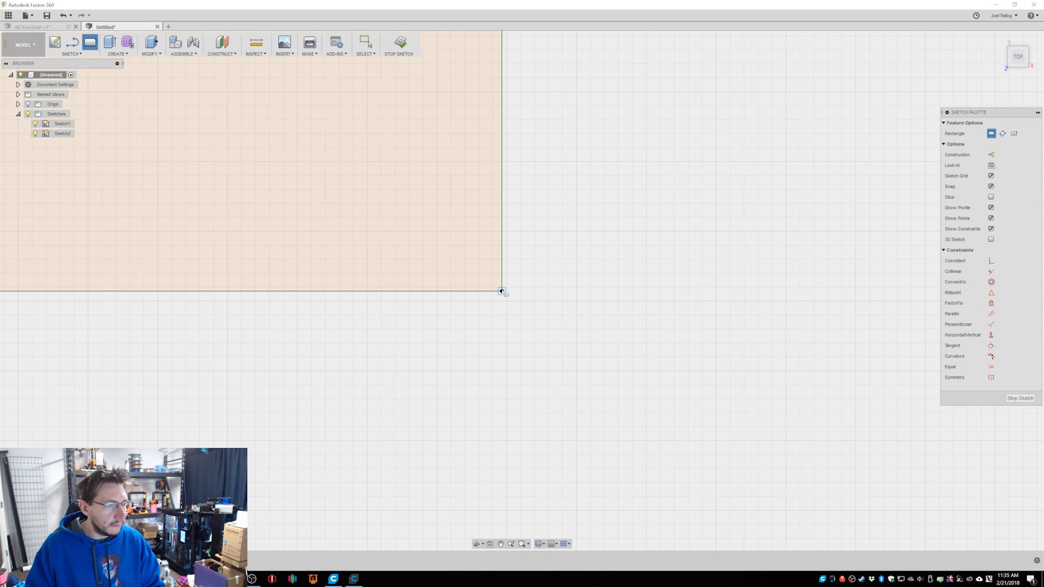
click(398, 43)
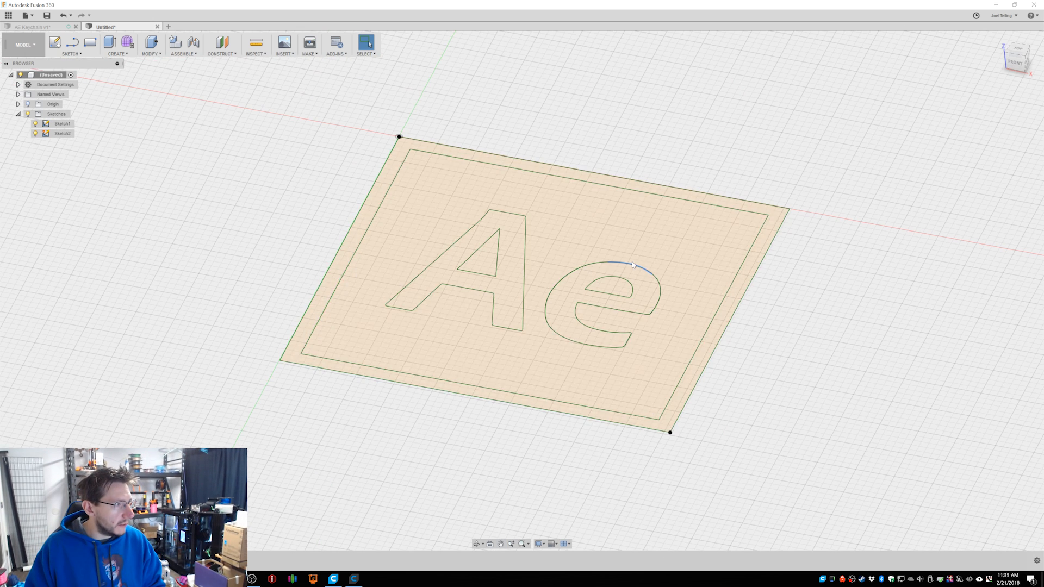
Hide Sketch1 and extrude the rectangle into a thin base plate
click(34, 124)
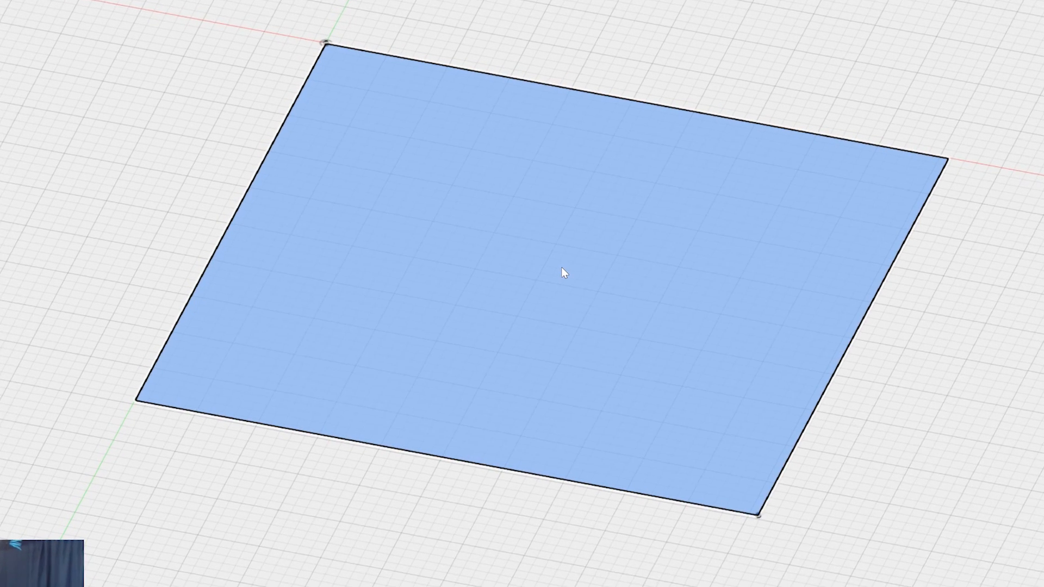
key(e)
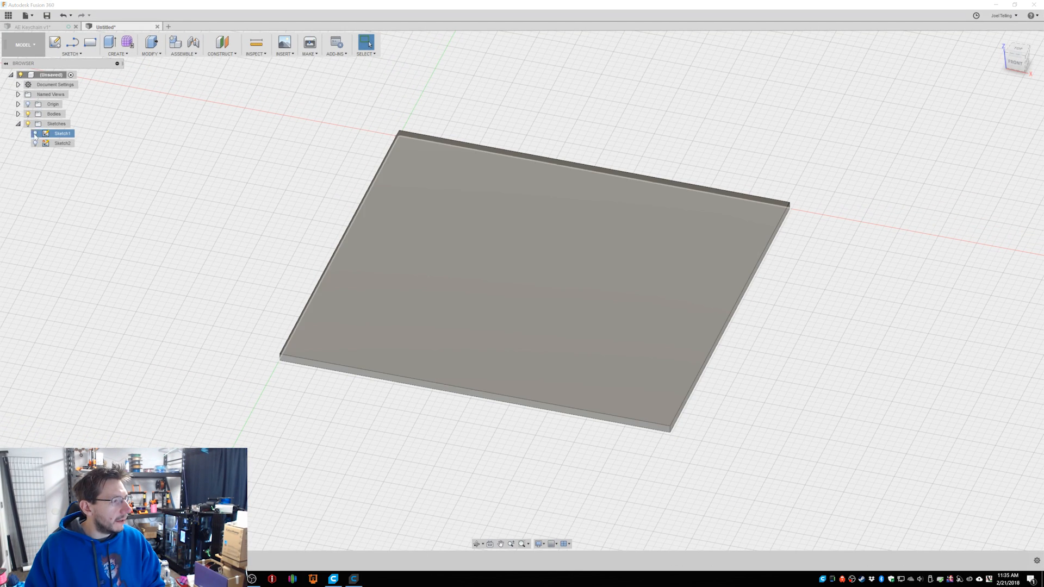
Extrude the Ae letters and border rim 2 mm, joined to the base plate
click(36, 134)
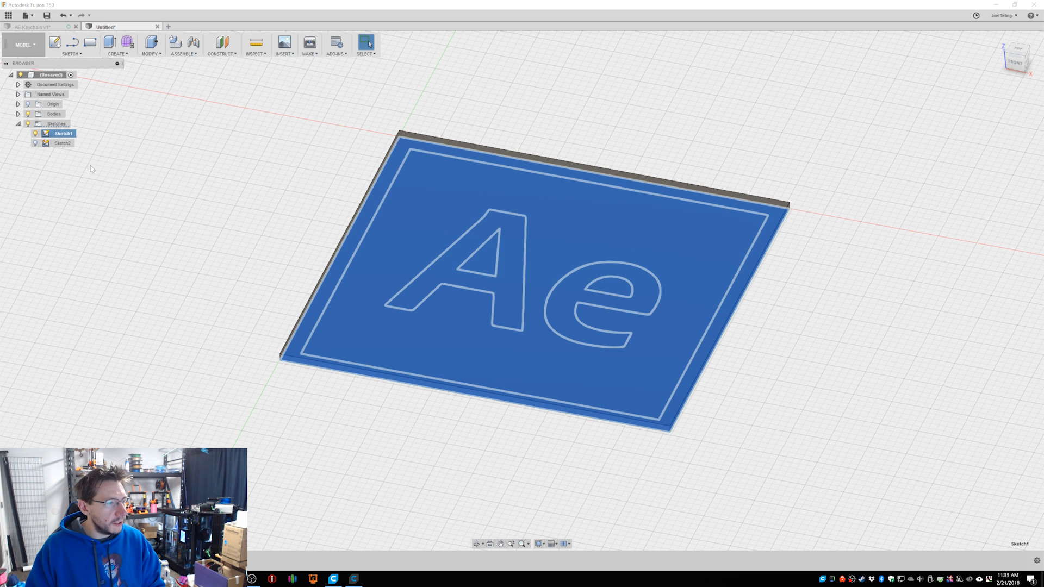
click(117, 44)
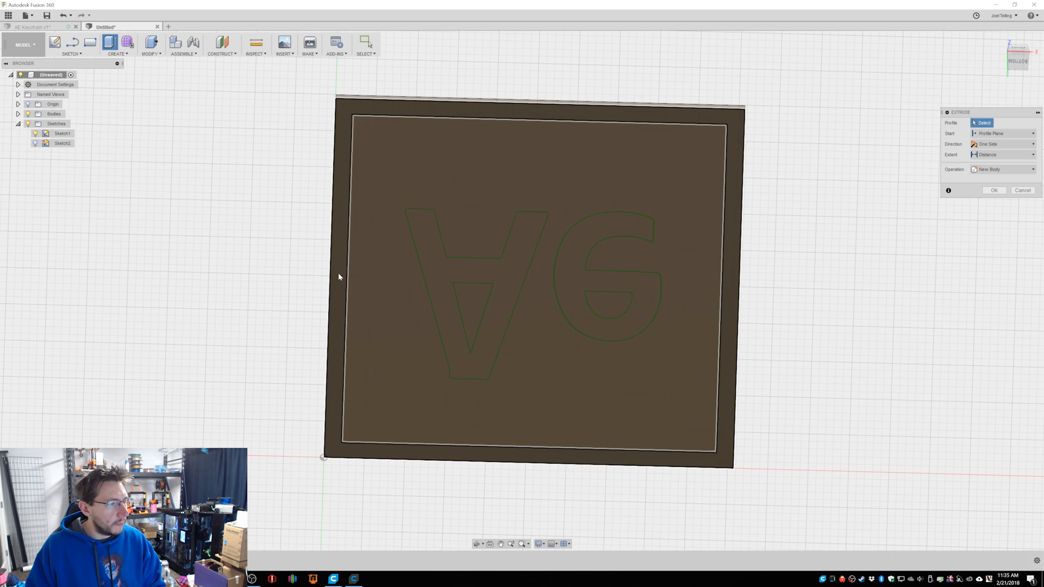
click(603, 273)
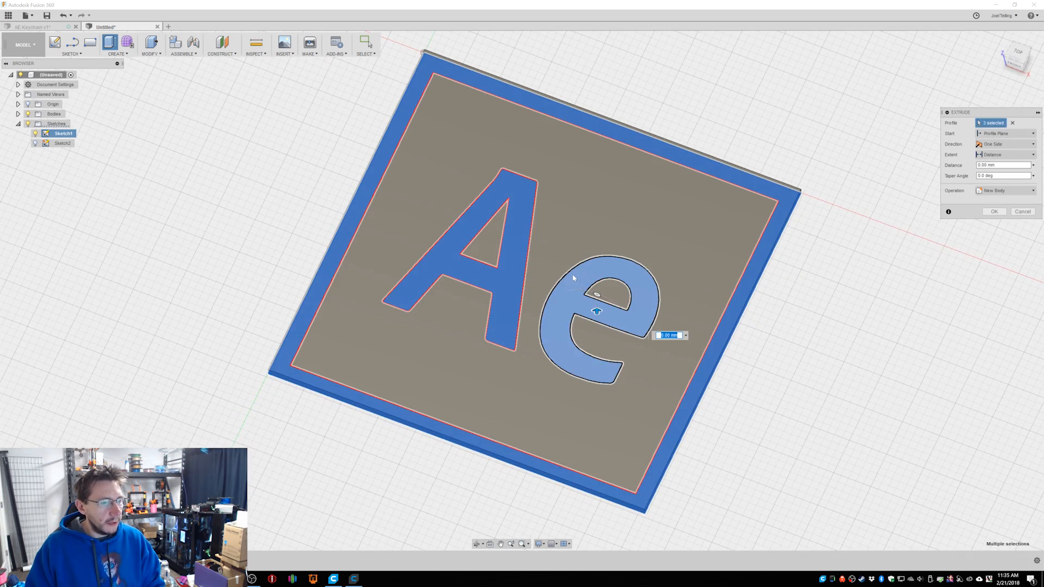
text(2)
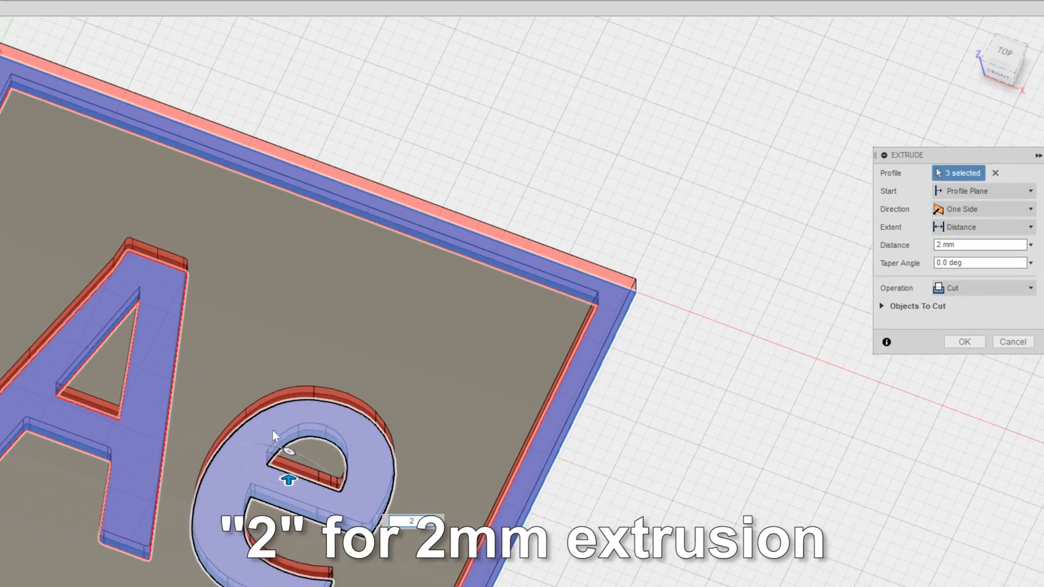
click(978, 288)
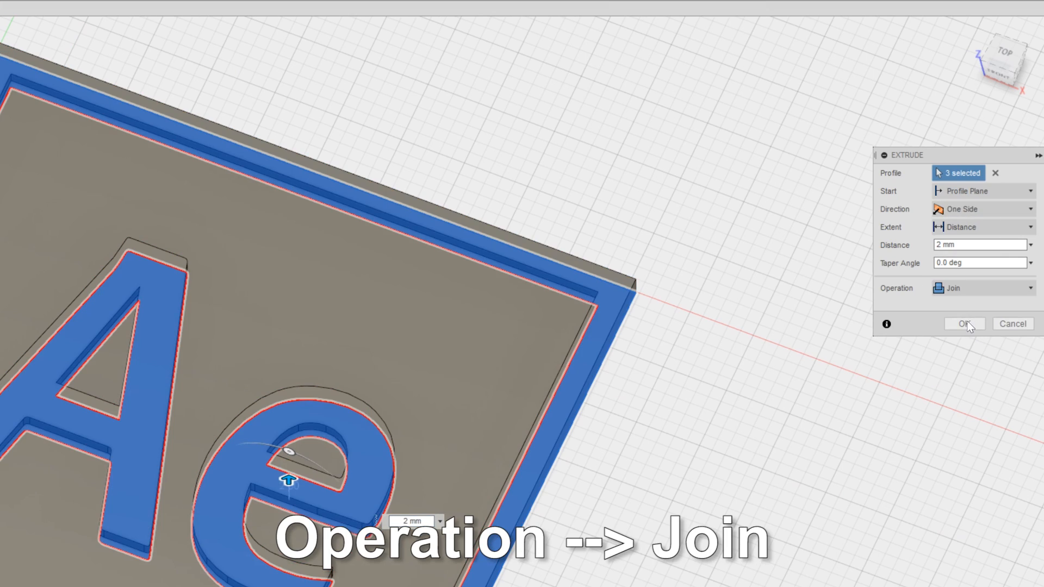
click(964, 323)
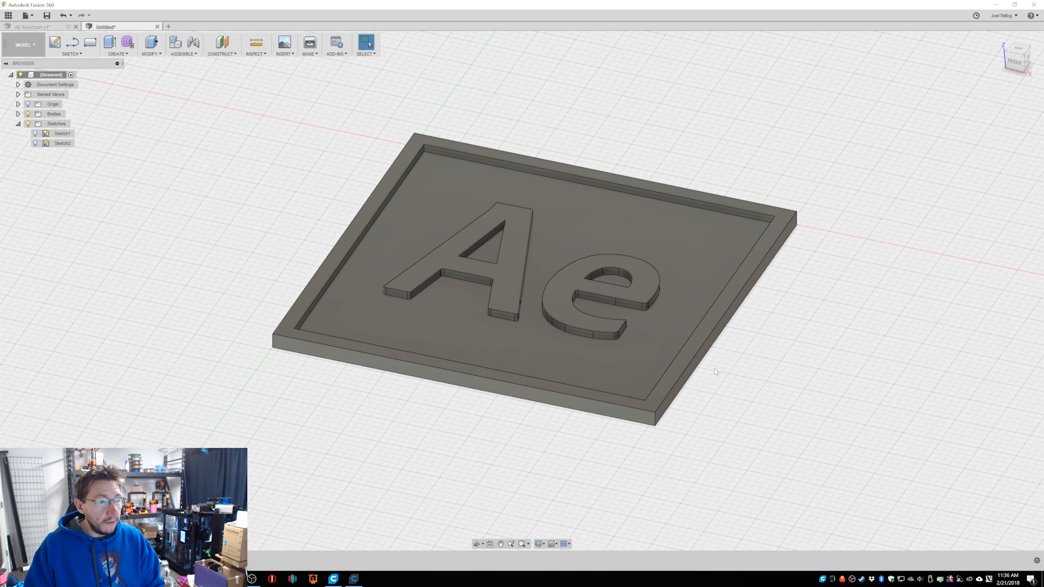
mouse_move(722, 401)
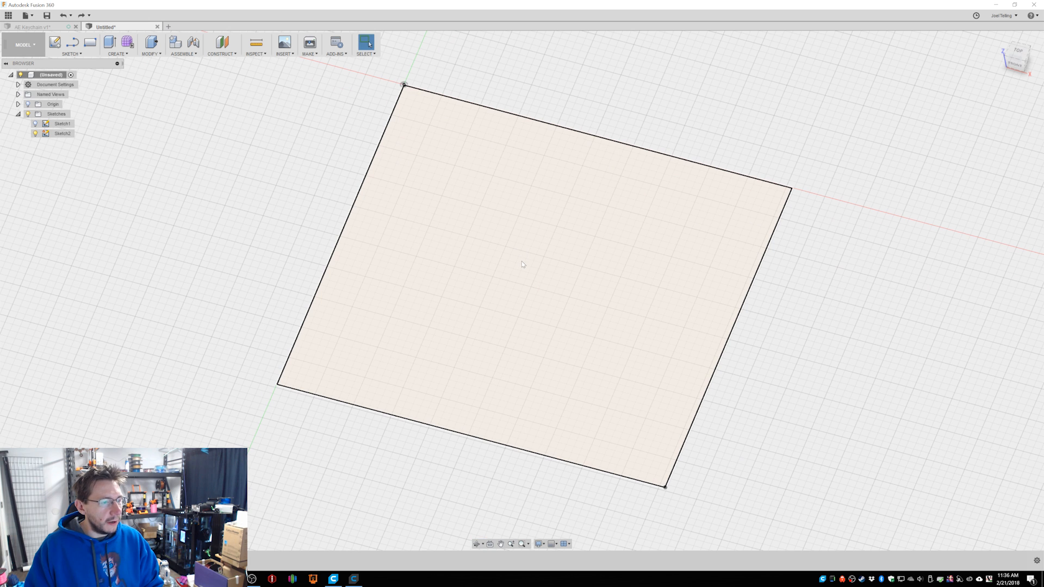
Extrude the rectangle into a thicker base plate with Sketch1 shown on top
key(e)
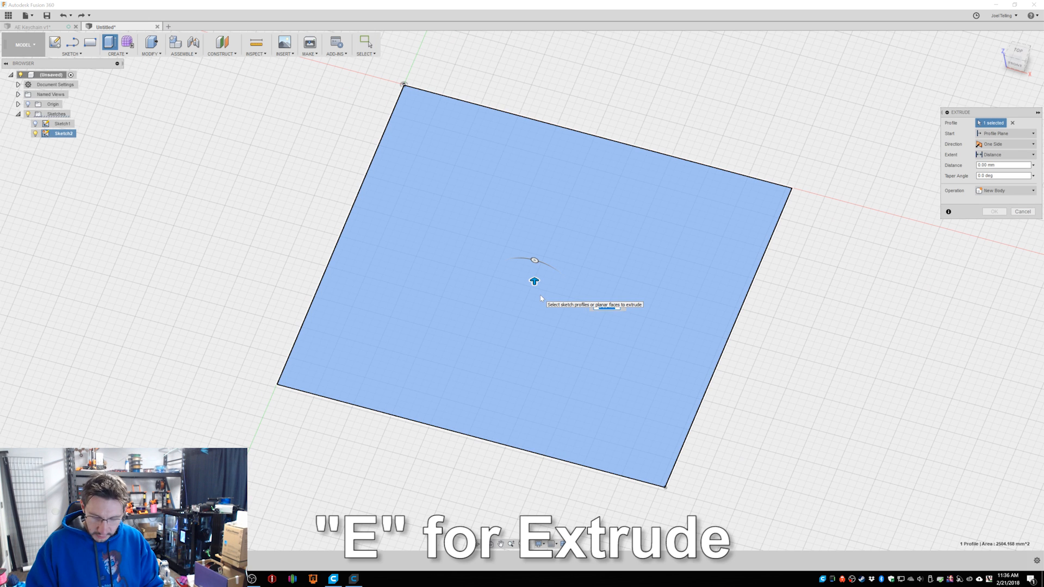
key(Return)
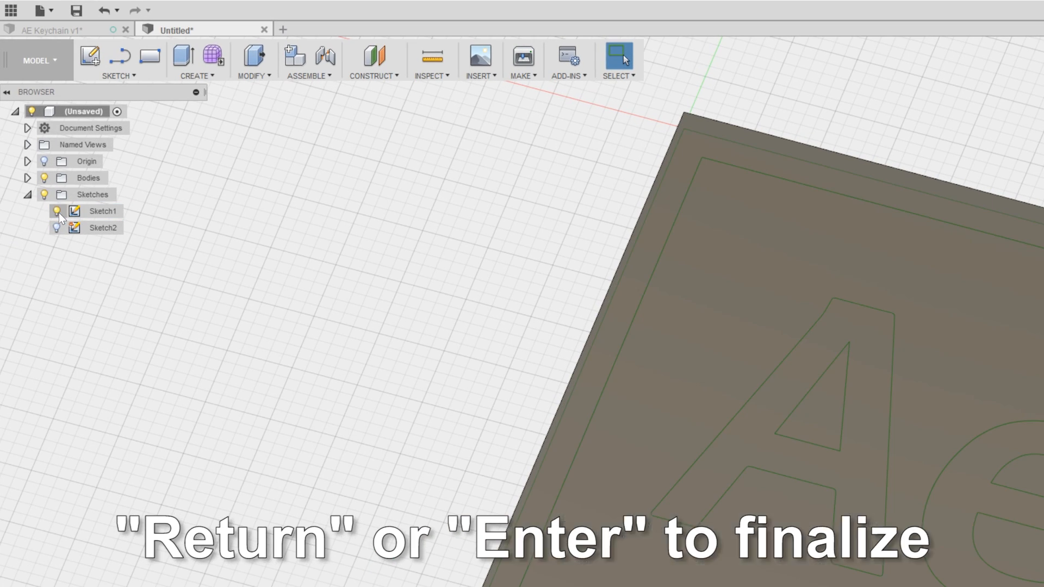
click(103, 211)
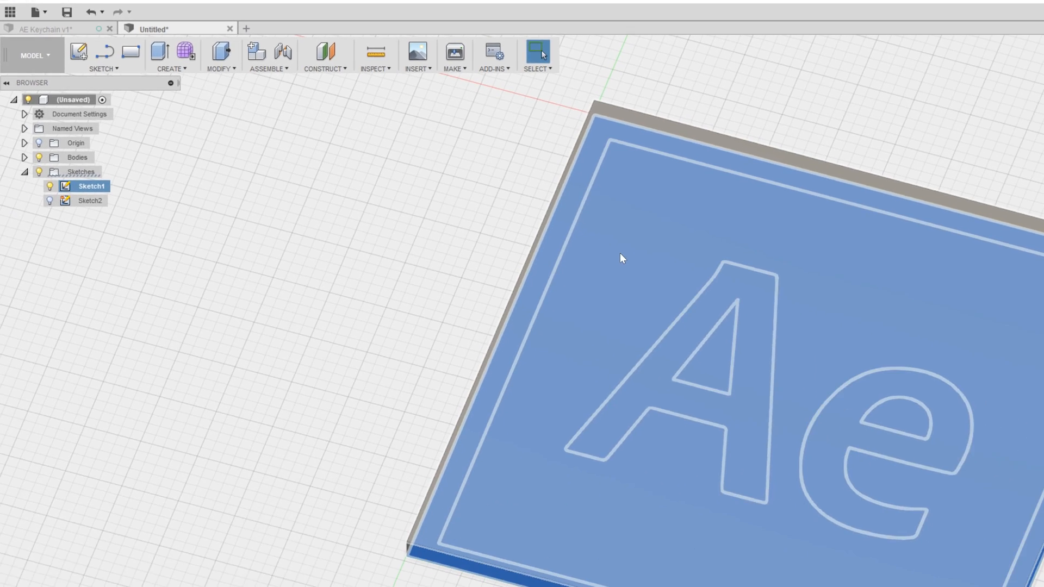
key(e)
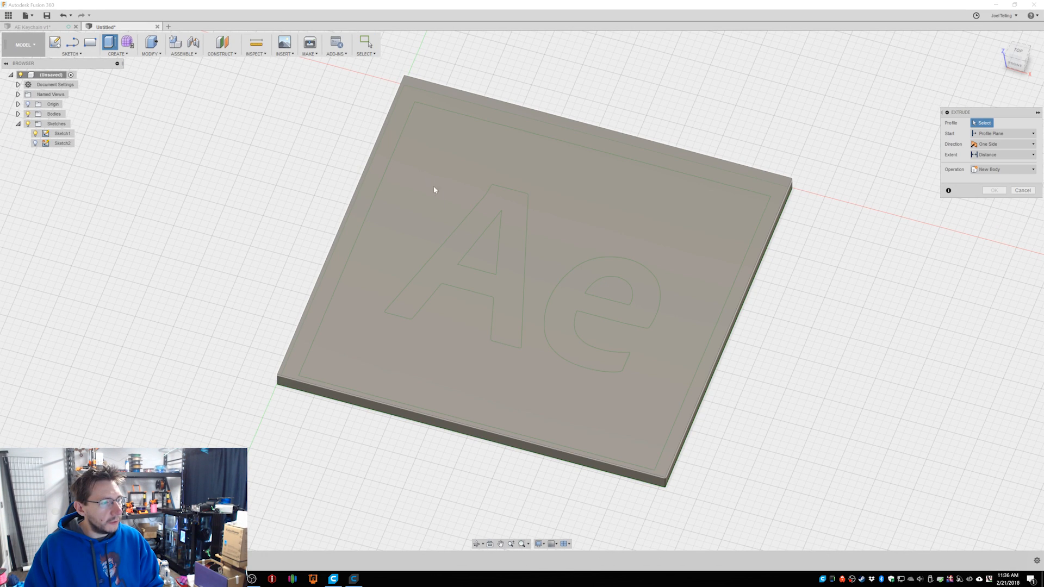
mouse_move(472, 342)
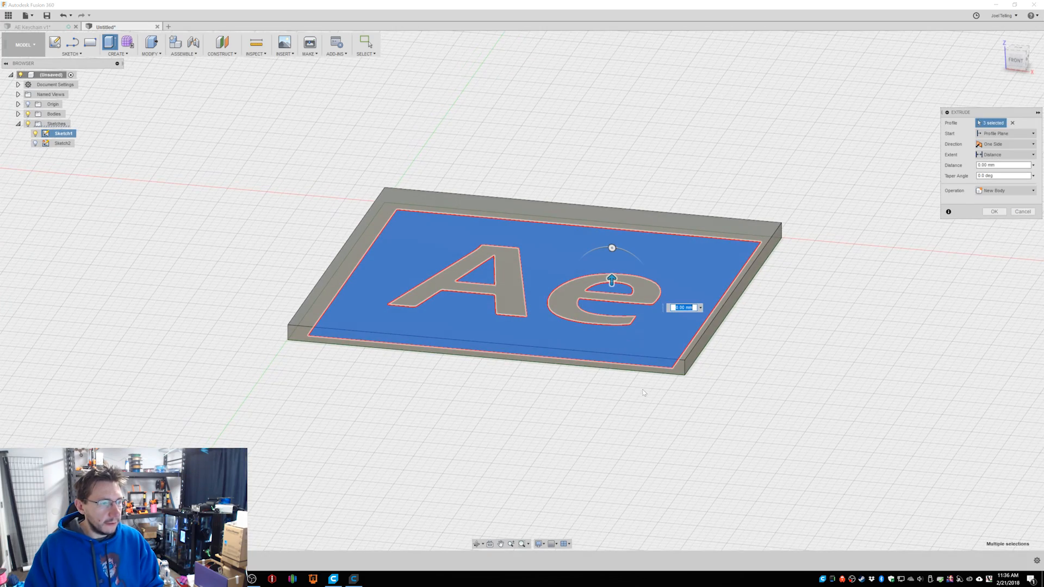
Cut the plate top 1 mm from a 1 mm offset plane, leaving letters and rim raised
text(1)
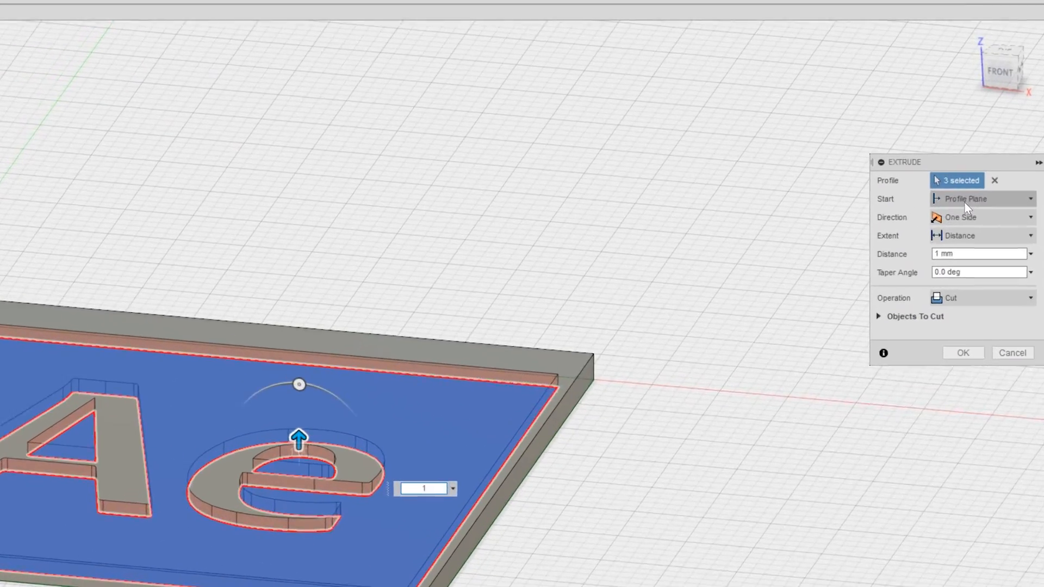
click(982, 198)
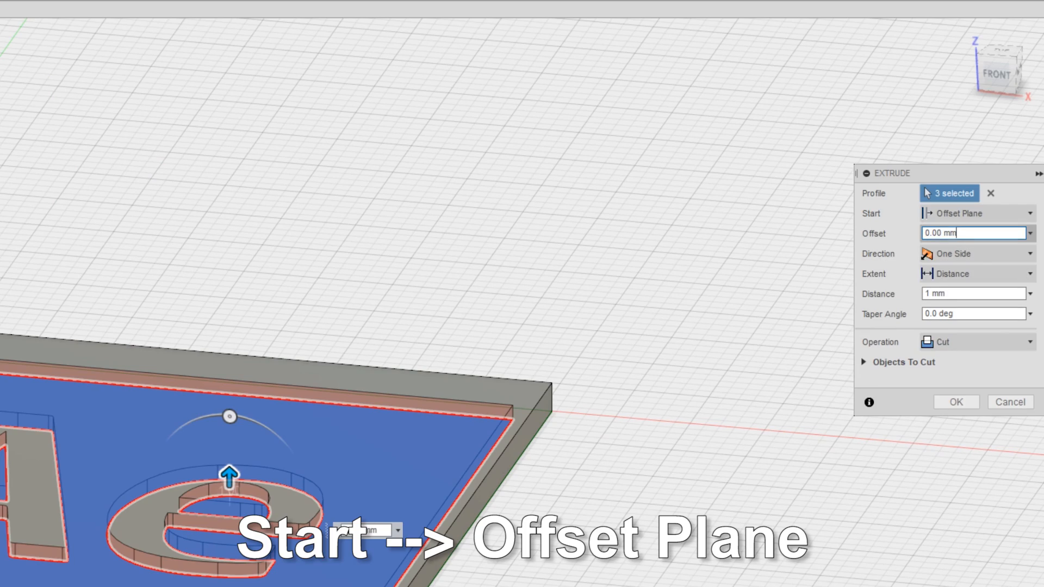
text(1)
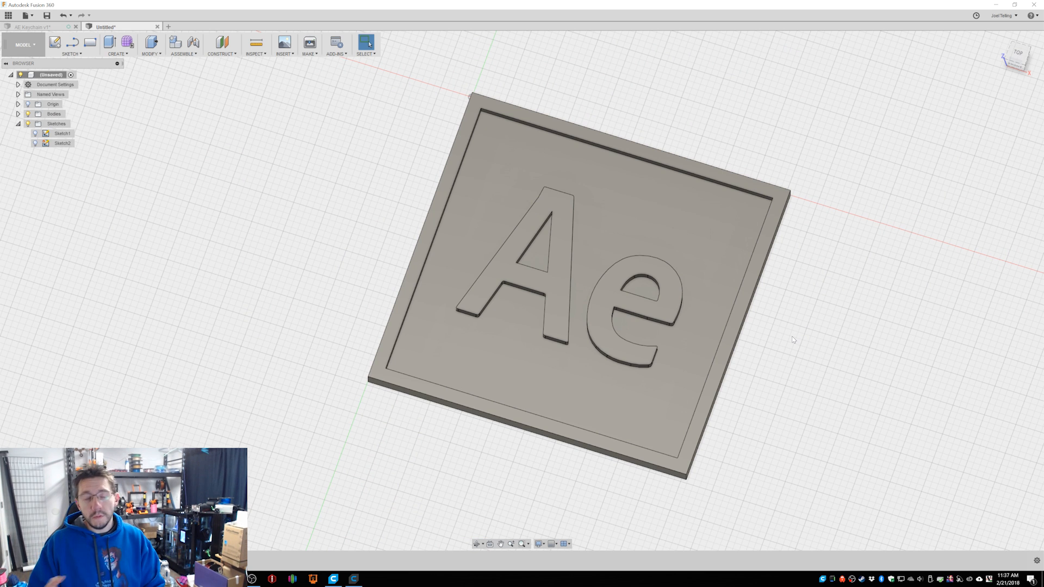
mouse_move(792, 341)
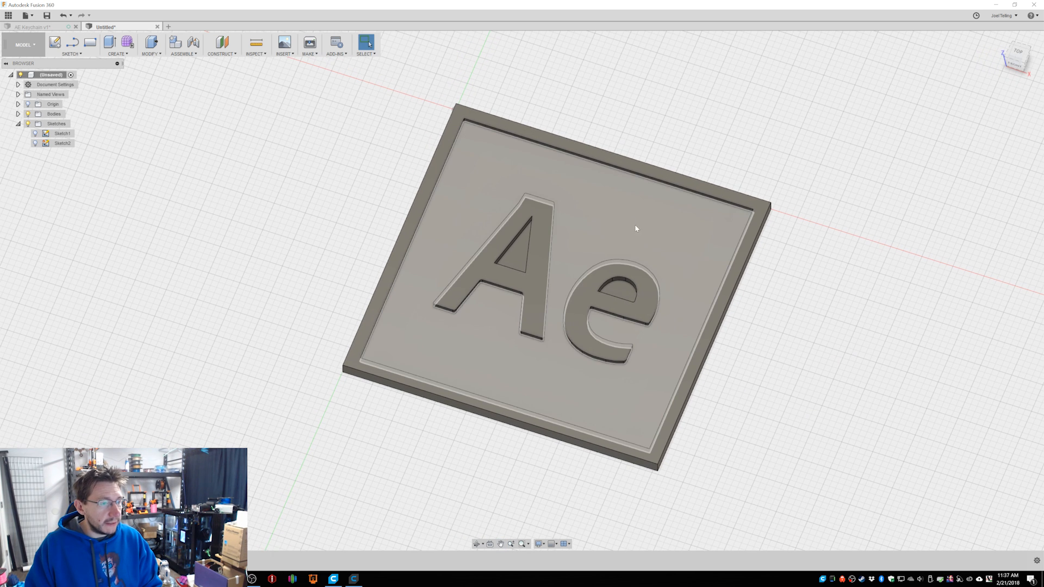
Extrude the recessed face and letter profiles 1 mm as a new body, Body1
click(611, 231)
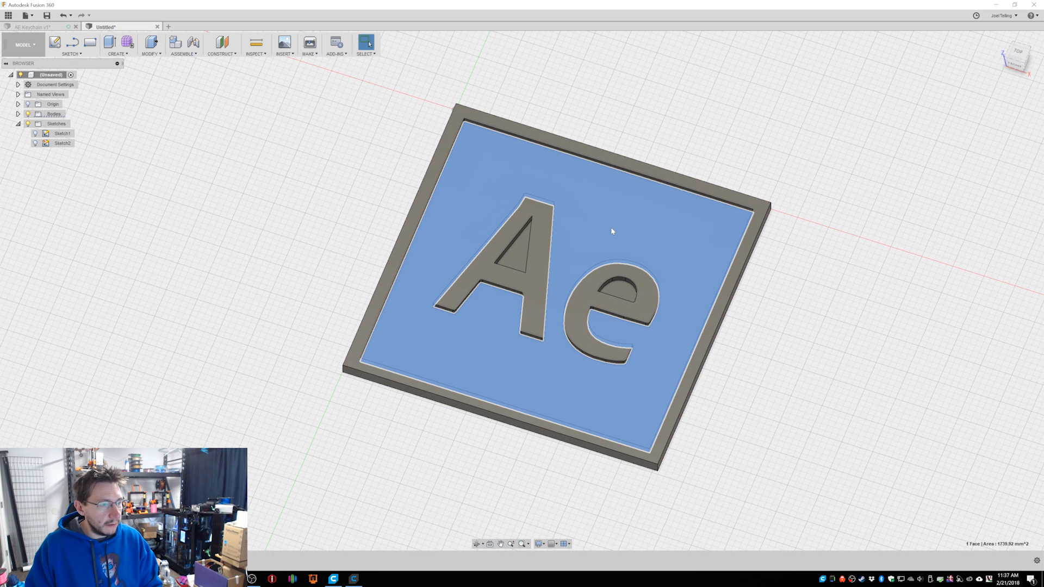
key(e)
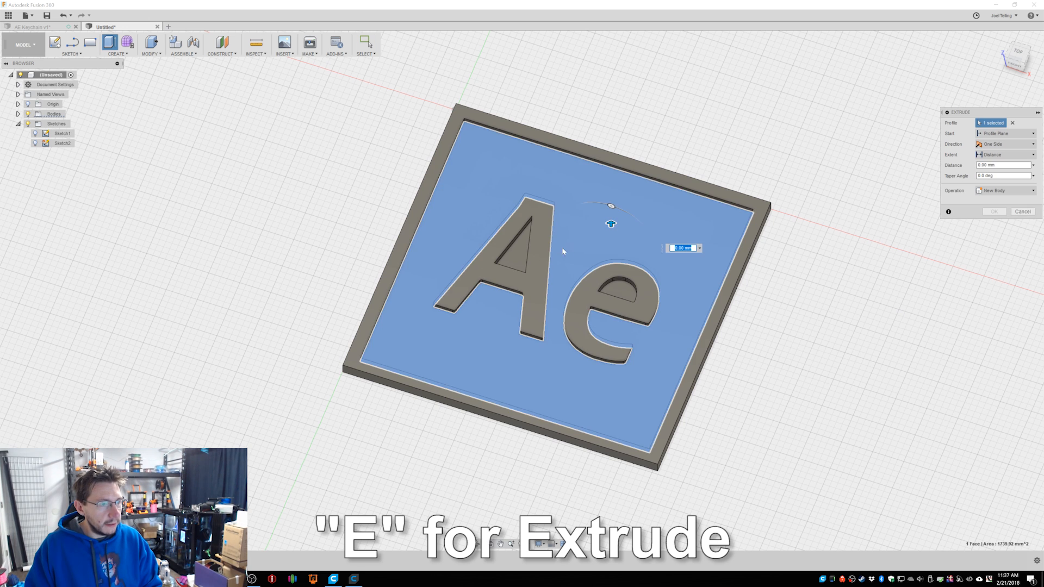
click(513, 240)
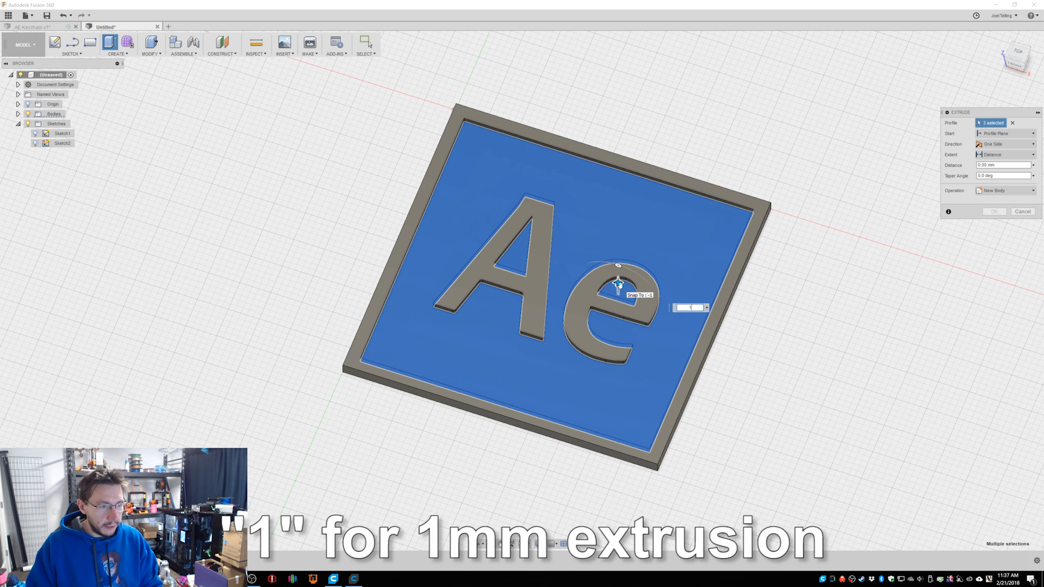
text(1 mm)
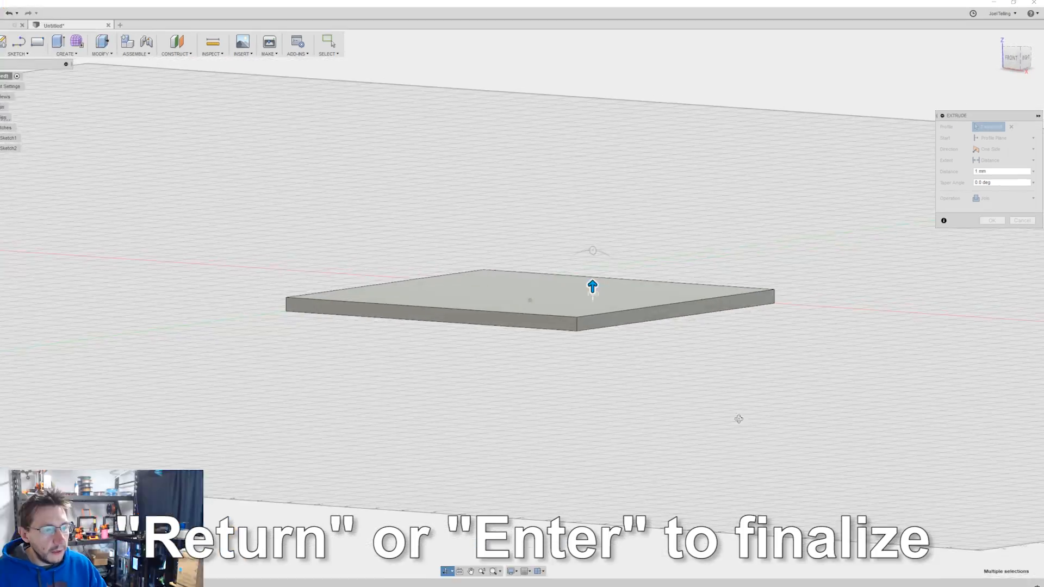
click(985, 287)
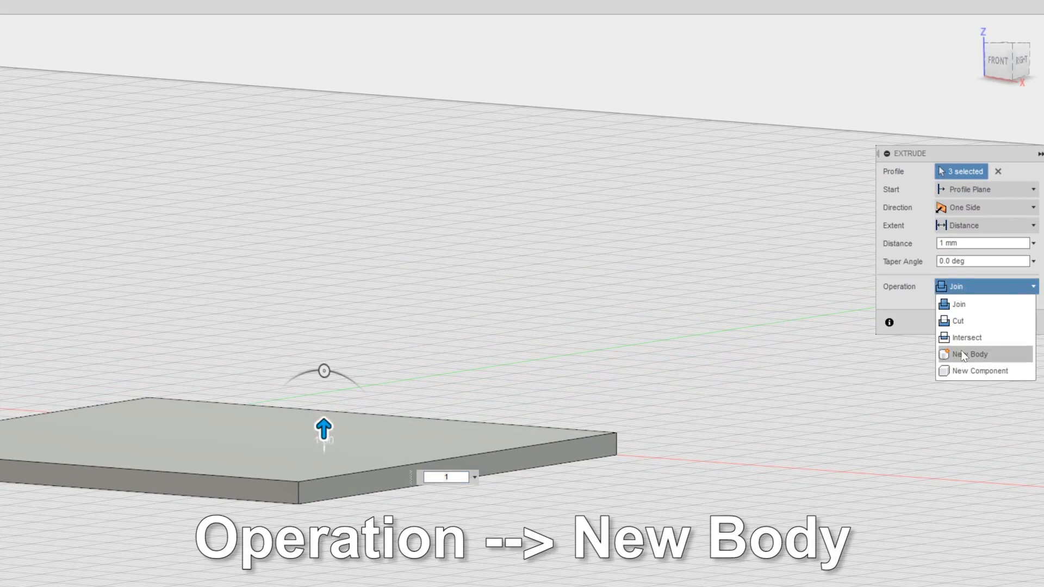
click(967, 354)
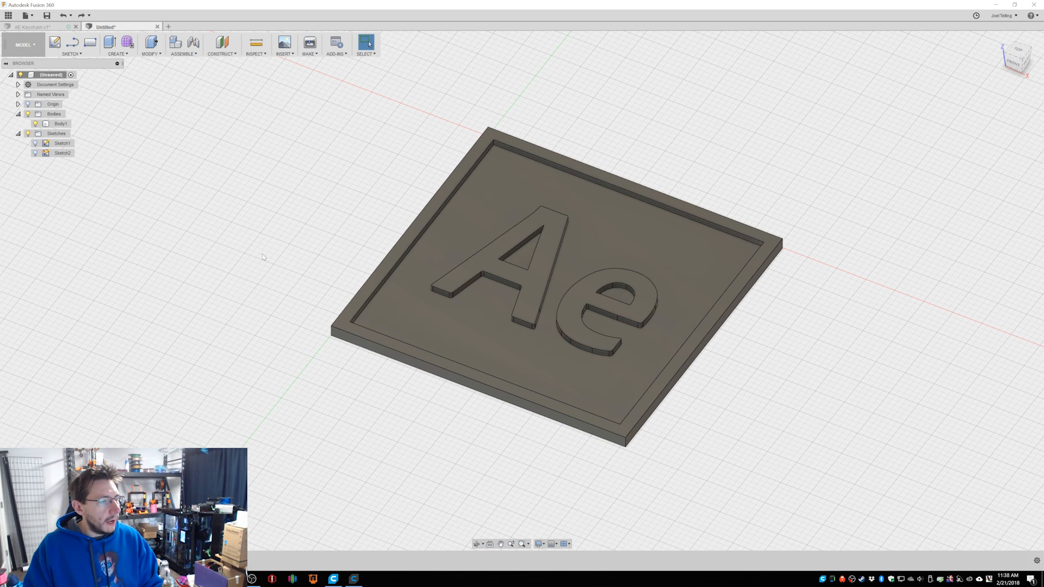
Extrude a Sketch1 profile as a new body starting from an offset plane
click(62, 143)
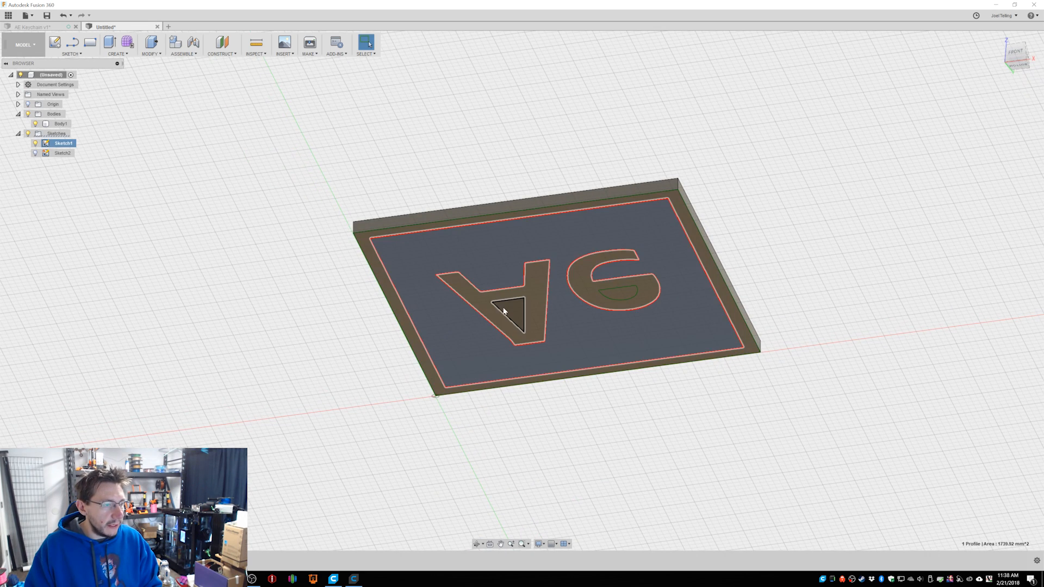
click(626, 299)
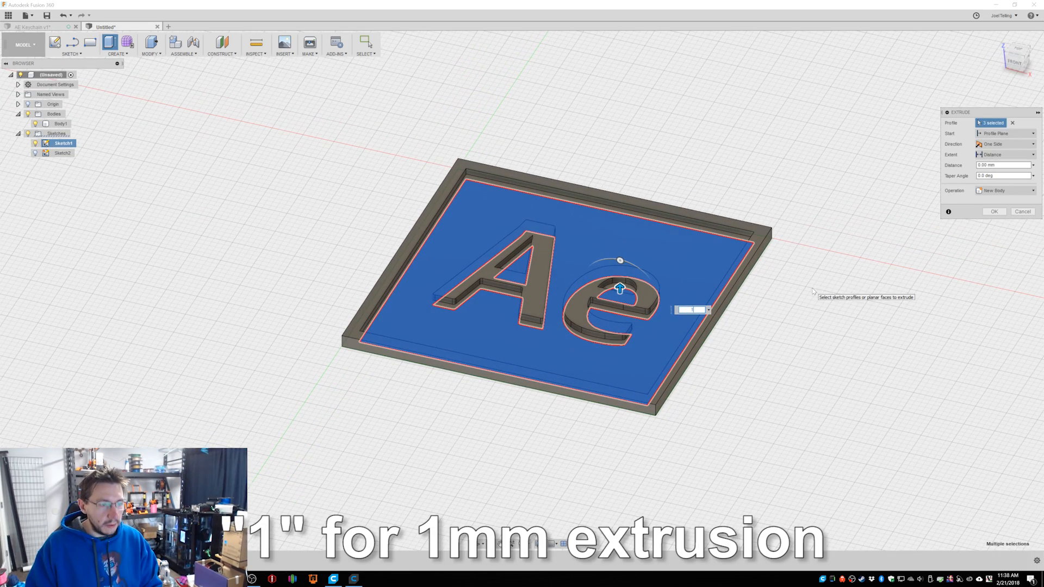
click(1002, 133)
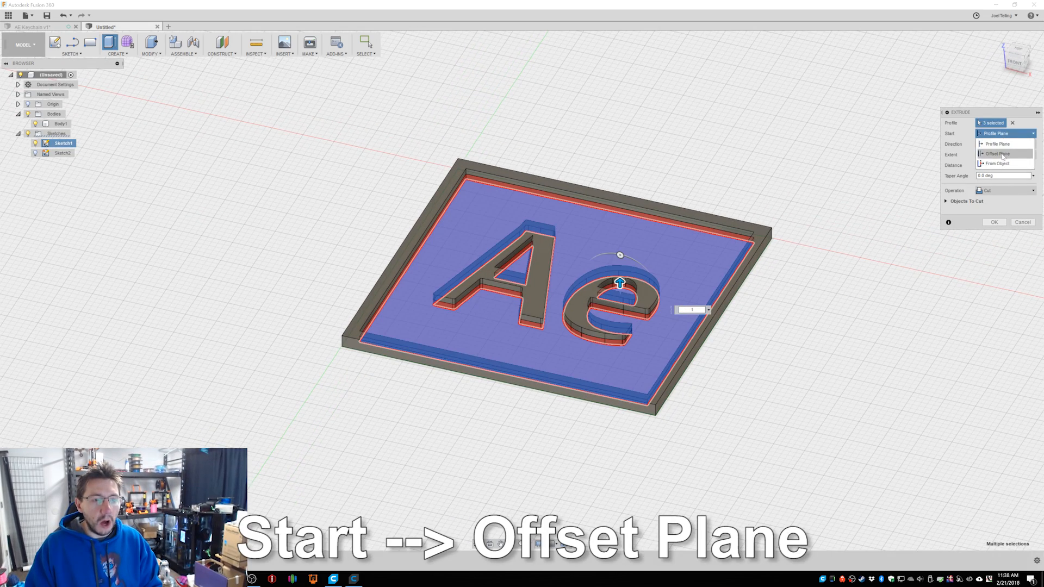
click(997, 154)
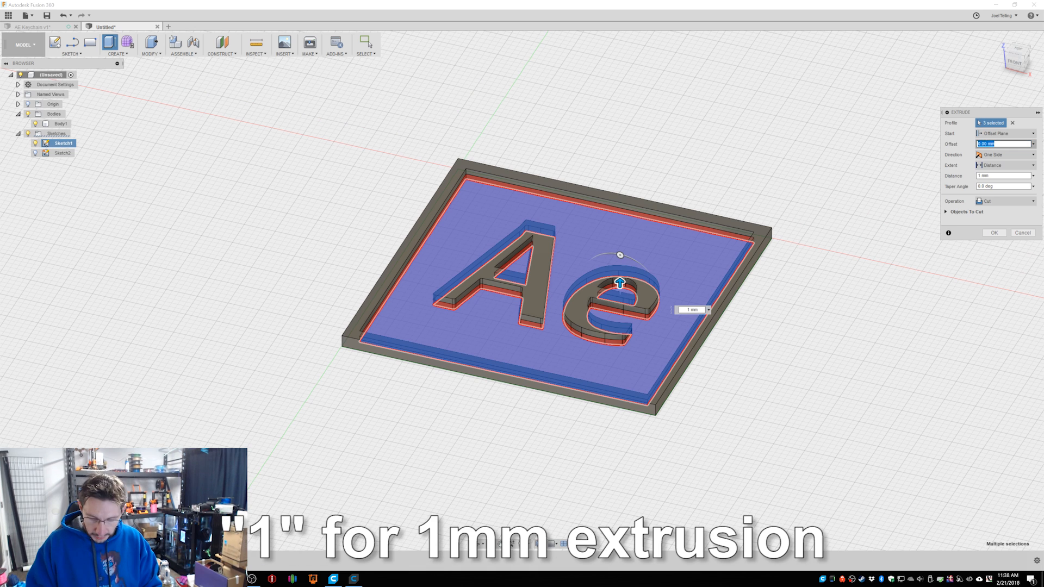
click(1002, 201)
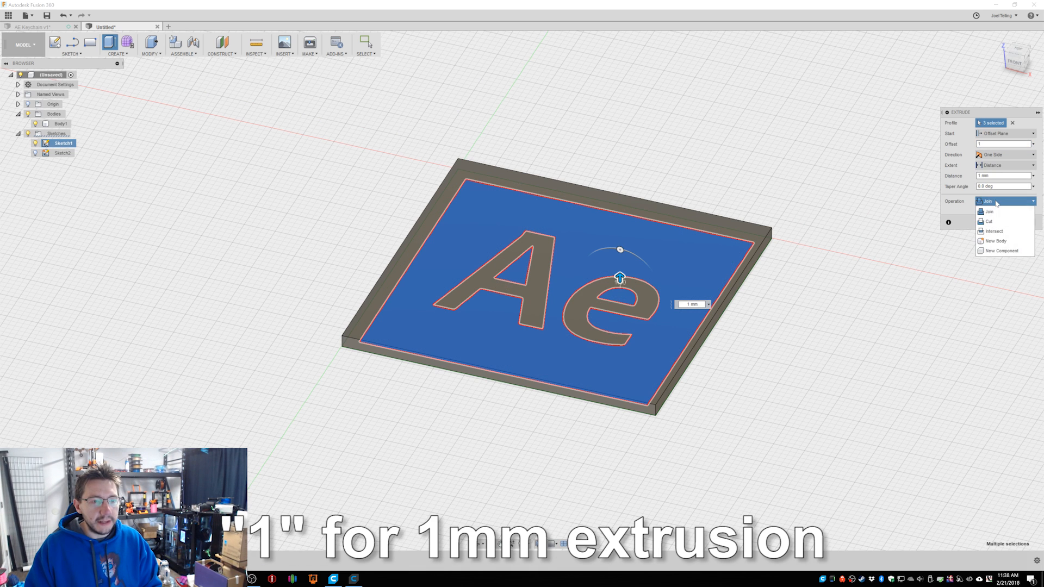
click(1000, 241)
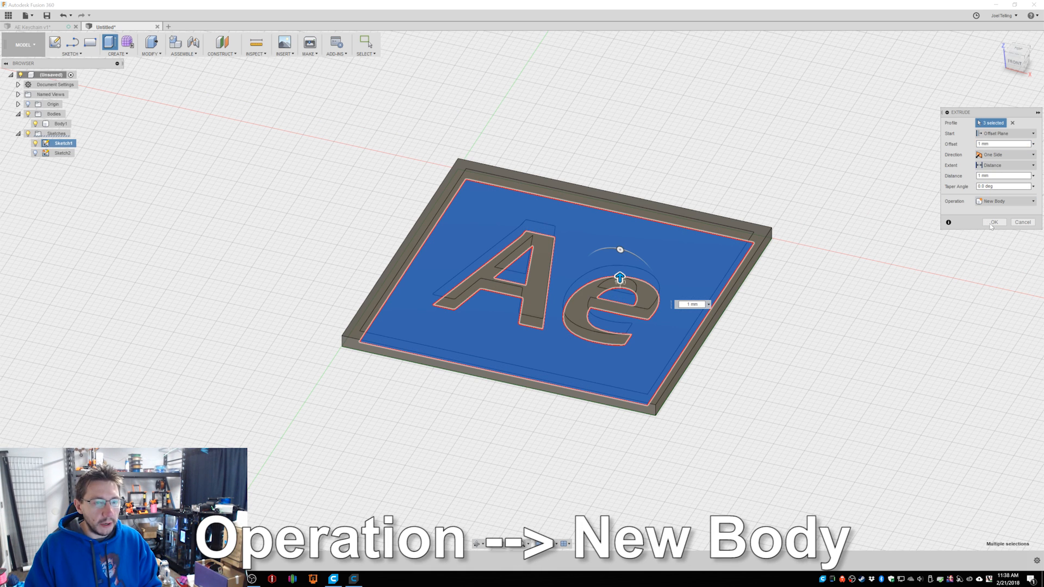
click(993, 222)
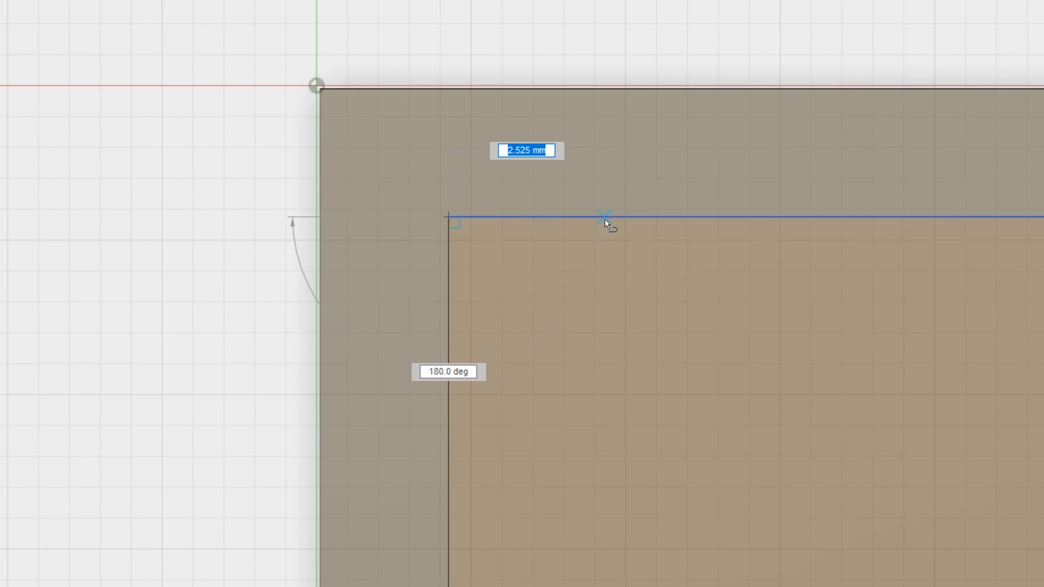
Draw a right triangle with 5 mm legs at the plate's top-left corner and finish the sketch
text(5.00)
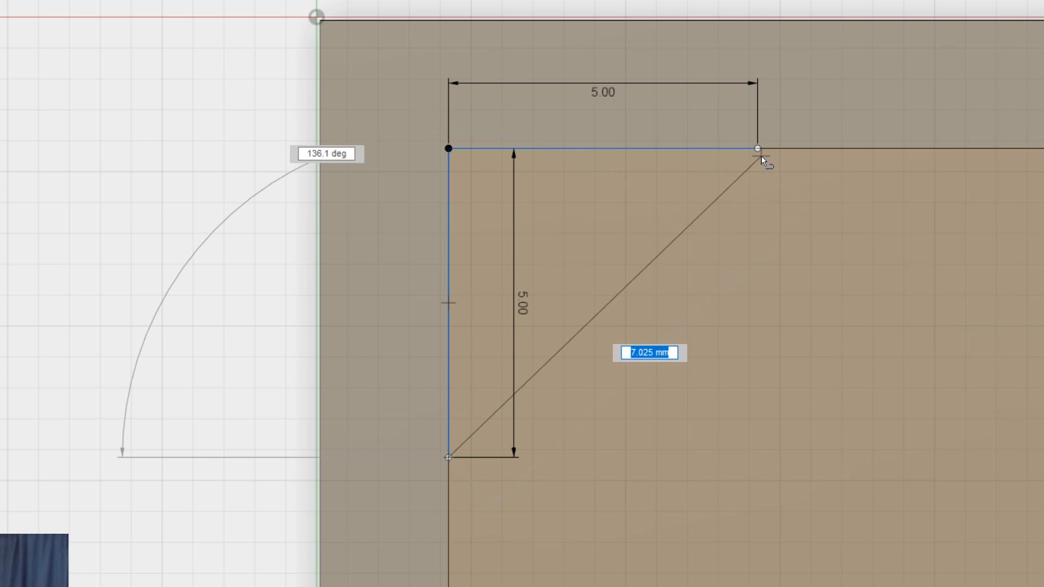
click(757, 148)
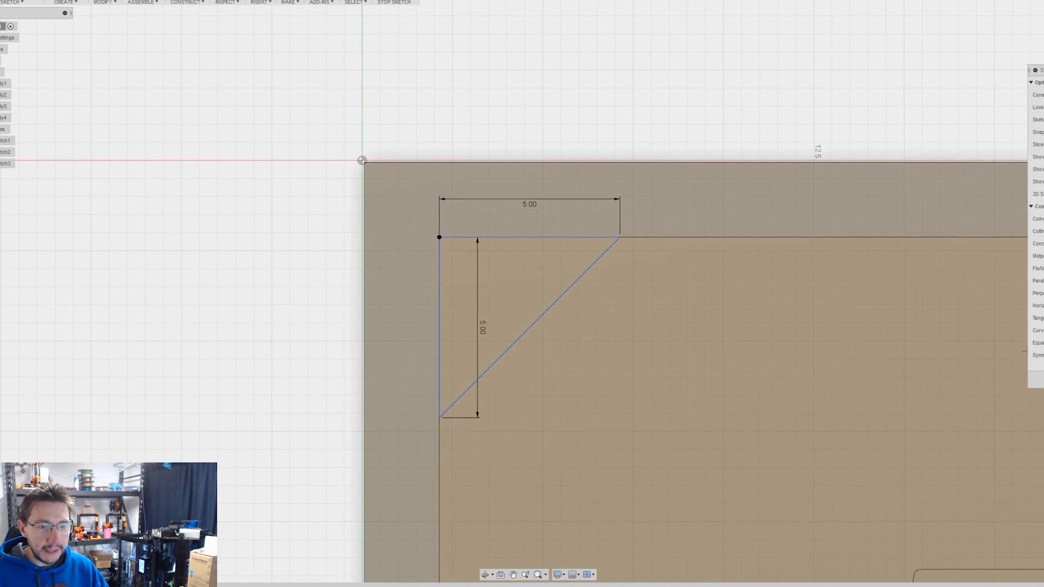
click(393, 3)
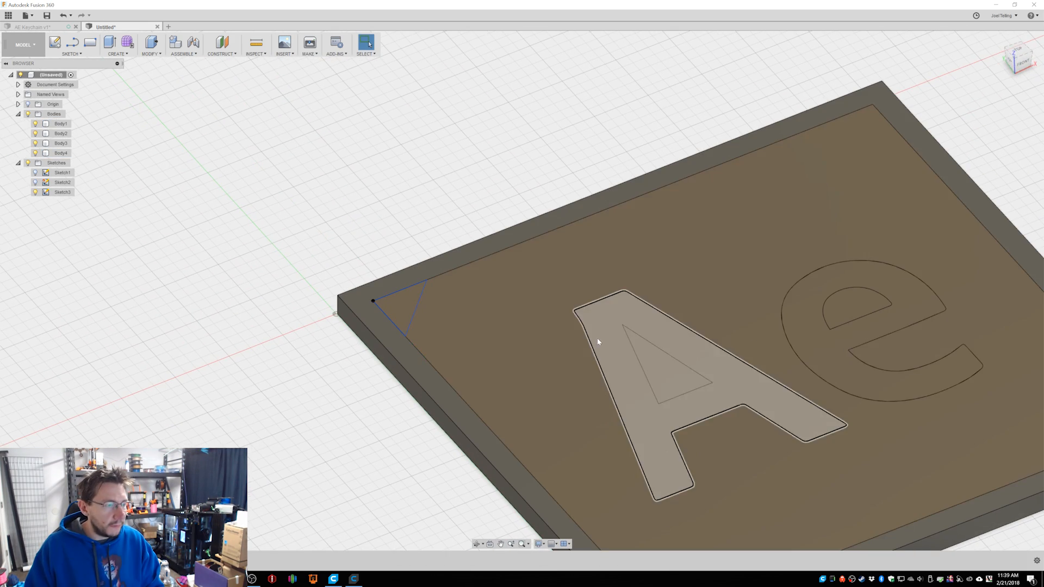
Extrude the corner triangle 6 mm down through the plate as a cut
key(e)
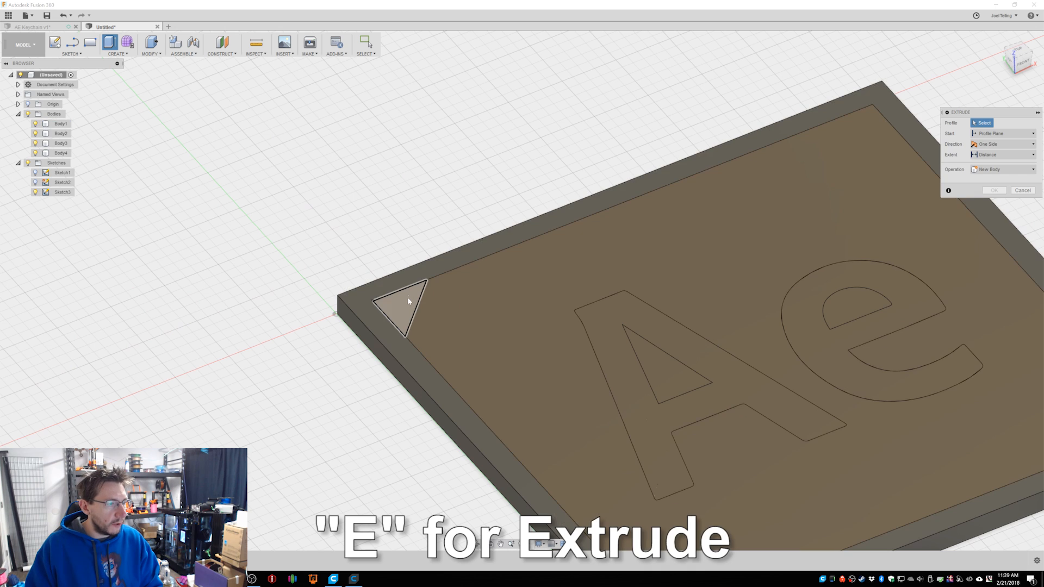
click(400, 306)
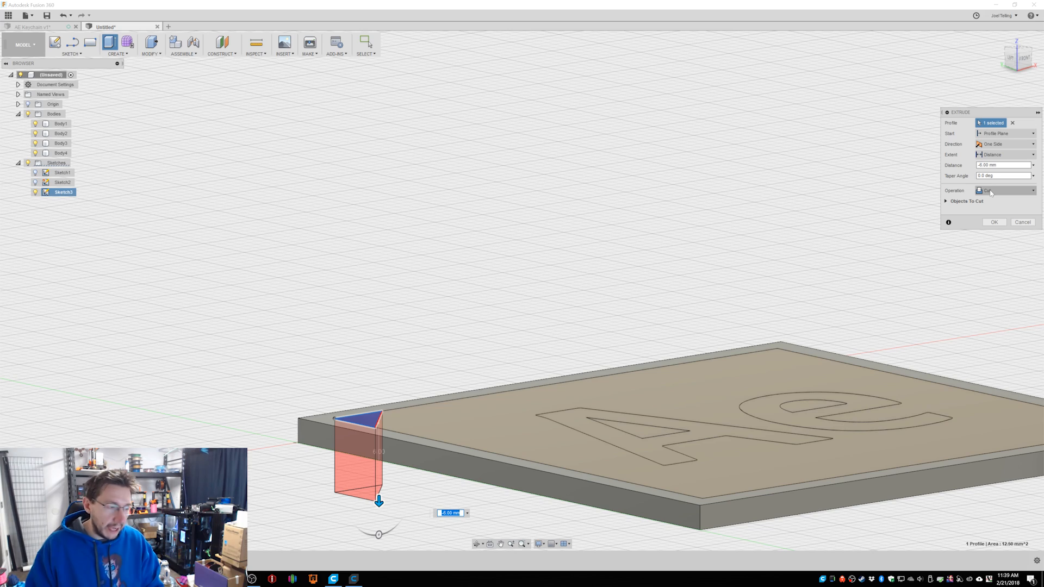
click(993, 222)
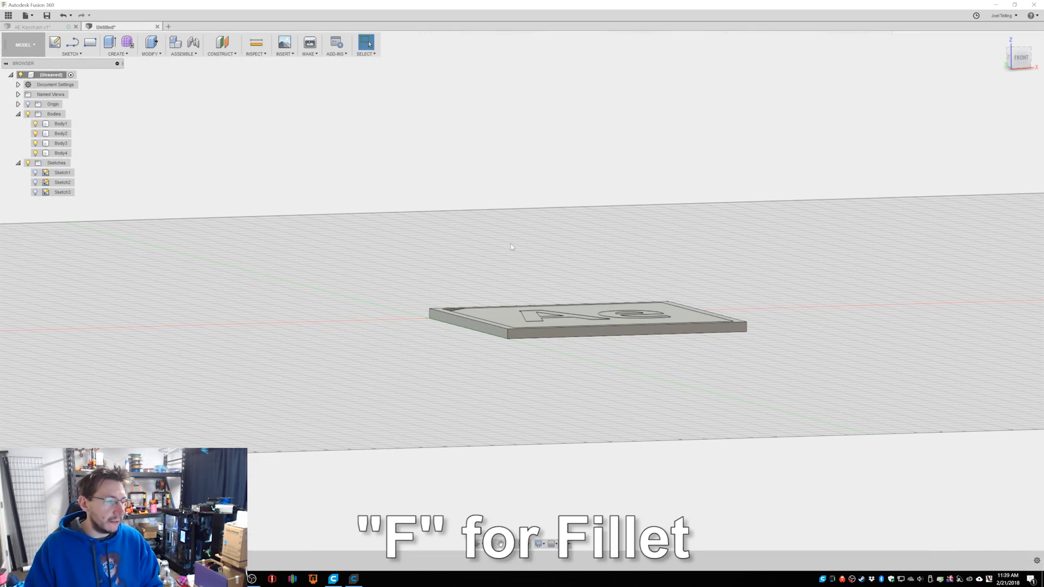
Fillet the four selected plate corner edges with a 0.5 mm radius
key(f)
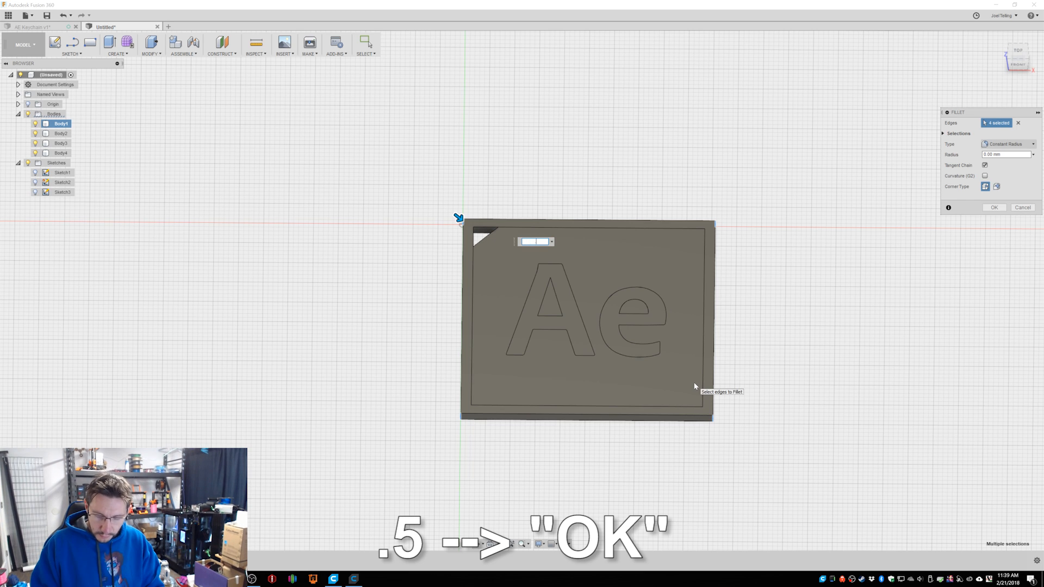
click(993, 207)
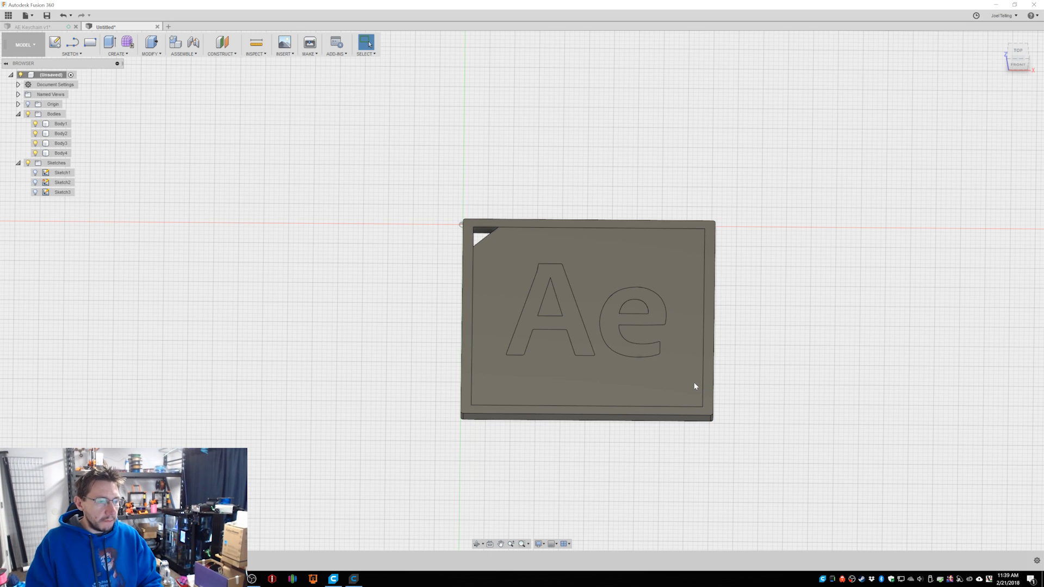
mouse_move(825, 399)
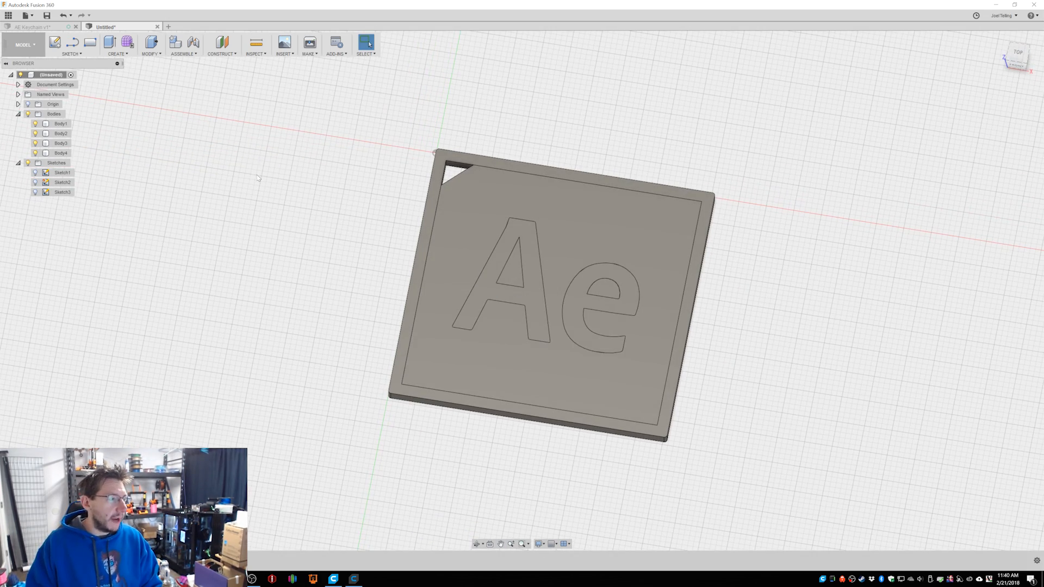
Hide the added bodies in the Browser to reveal the Ae letters and border
click(60, 133)
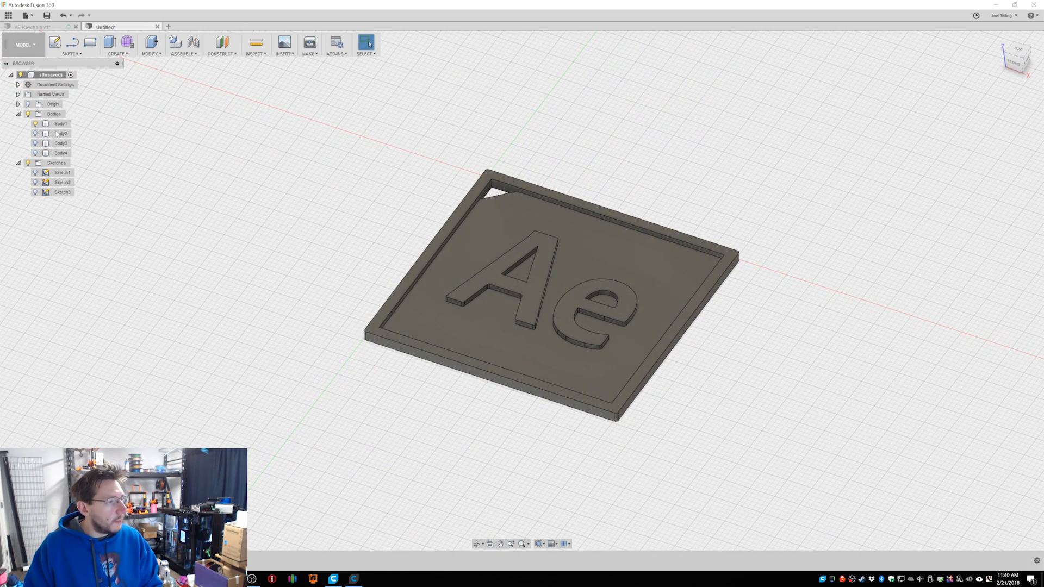
click(60, 124)
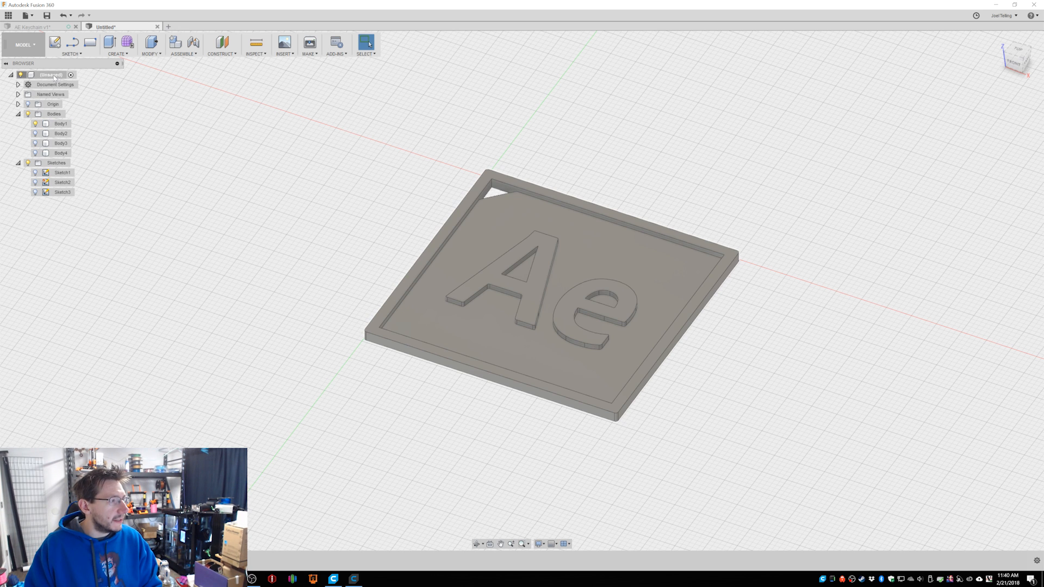
Export the Ae keychain bodies as STL files with Save as STL
right_click(50, 75)
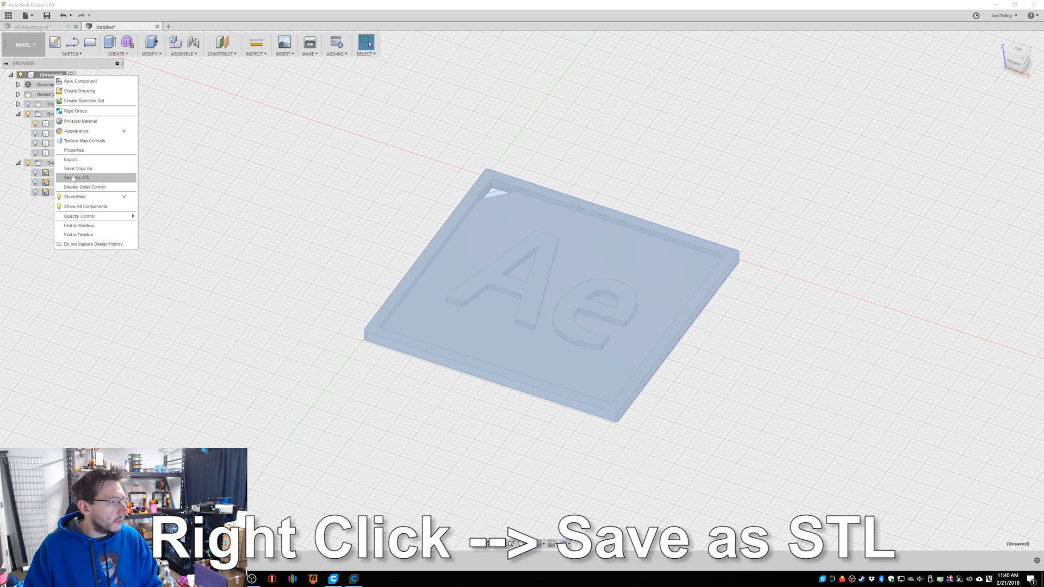
click(78, 178)
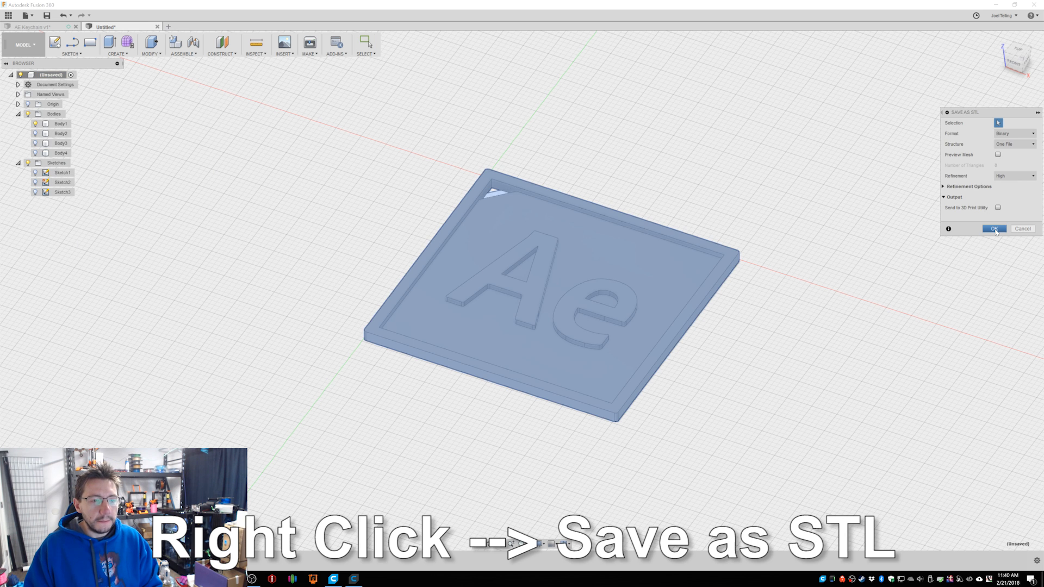
click(995, 229)
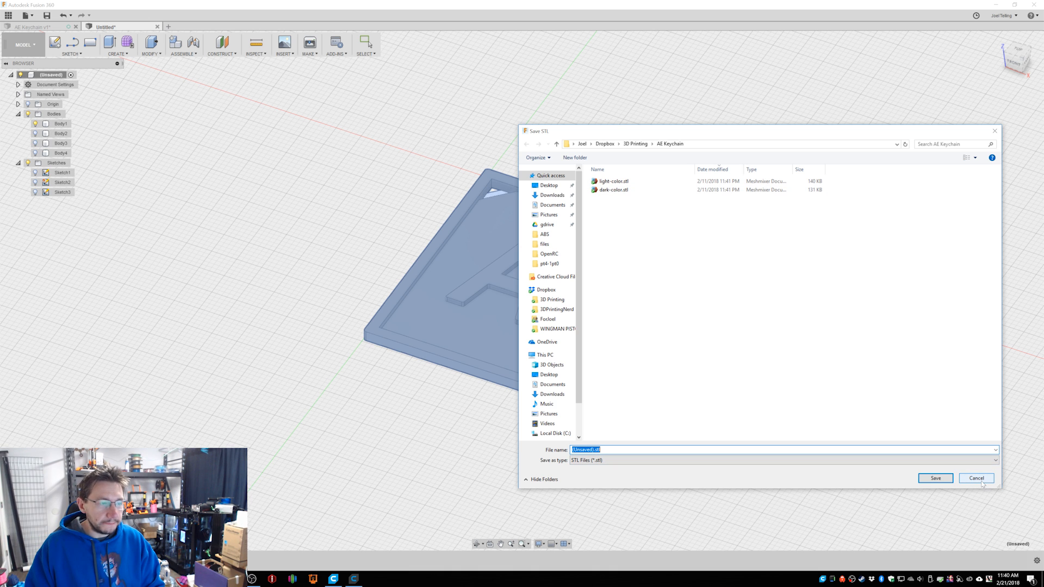
click(976, 478)
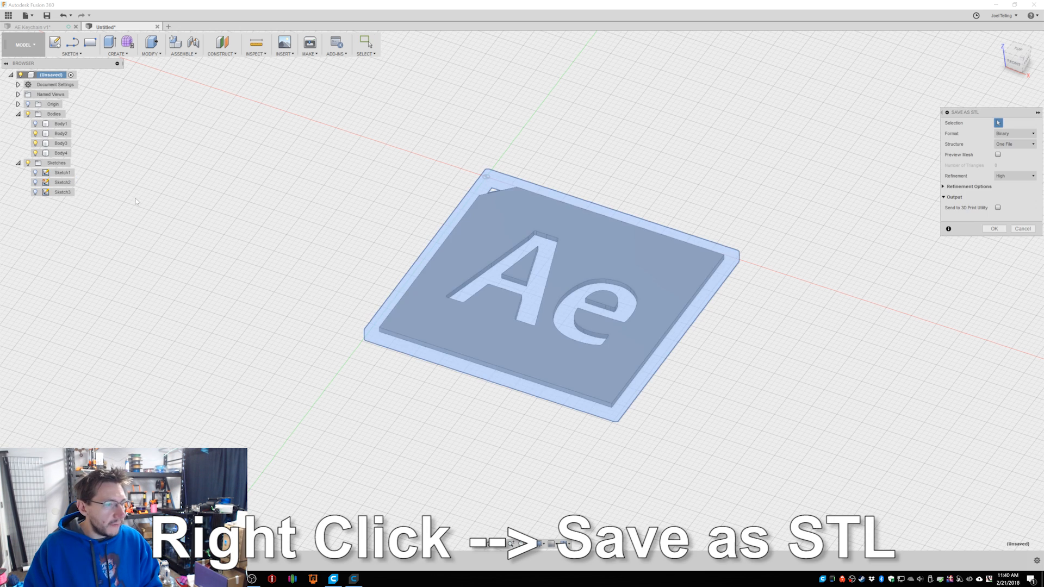
click(994, 229)
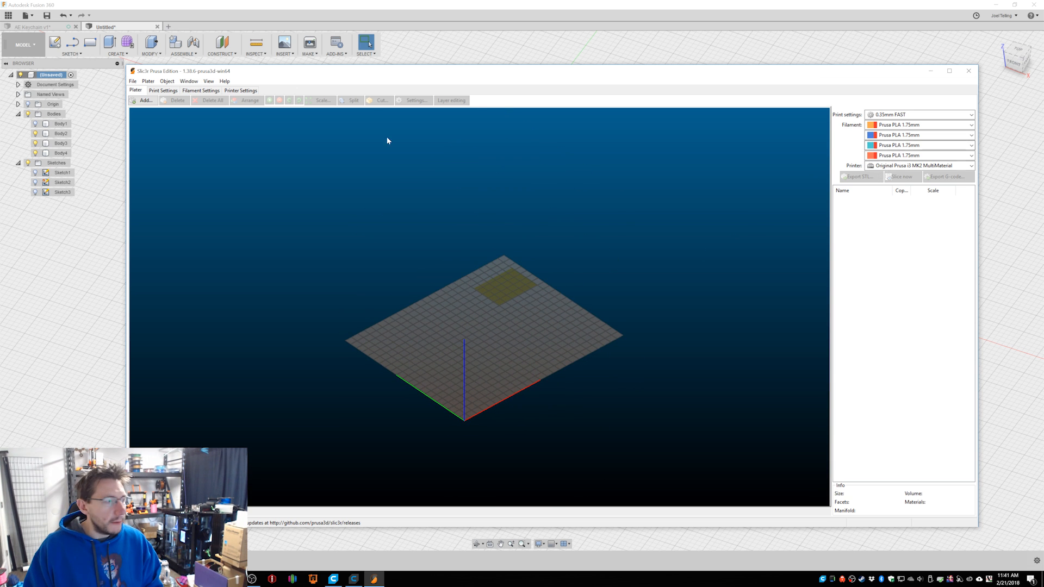
Add dark-color.stl and light-color.stl to the bed as one two-part object
click(143, 100)
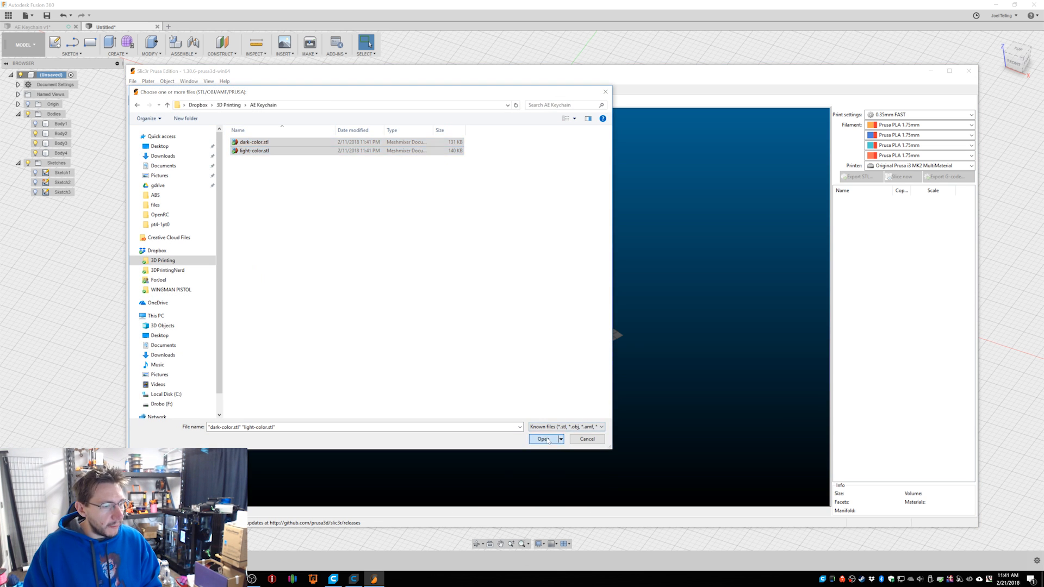
click(543, 439)
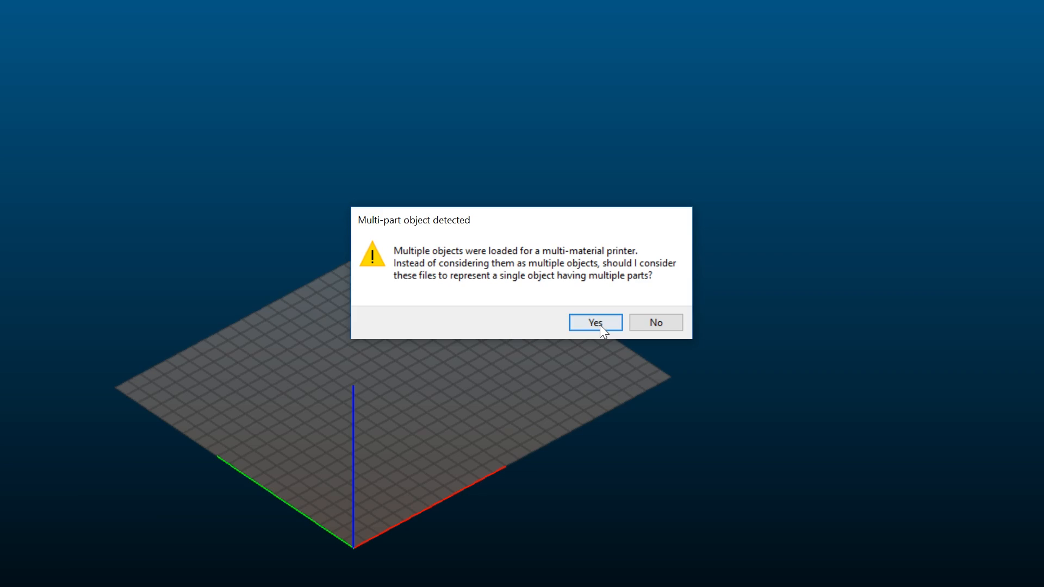
click(594, 323)
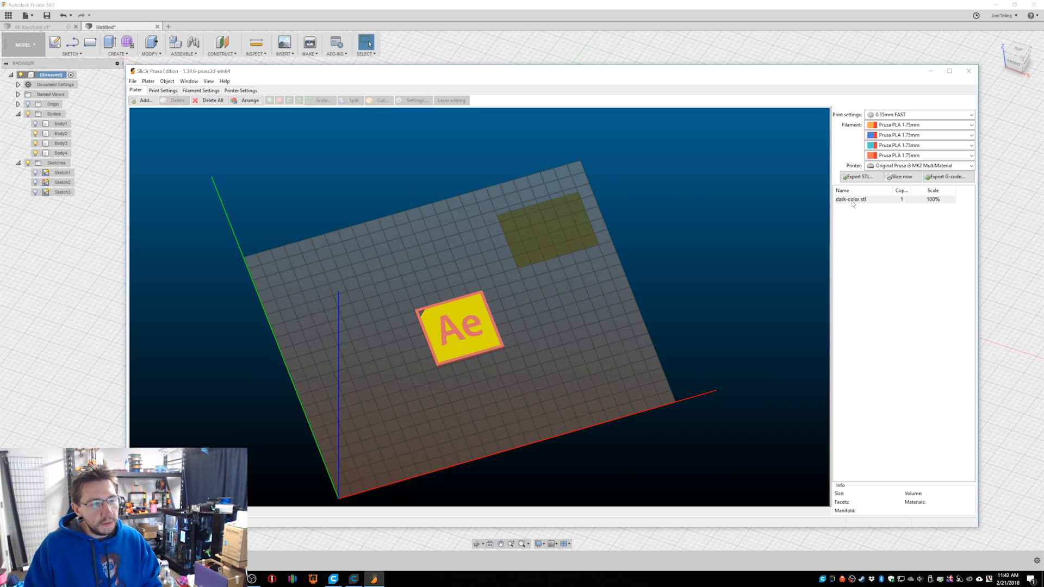
click(413, 100)
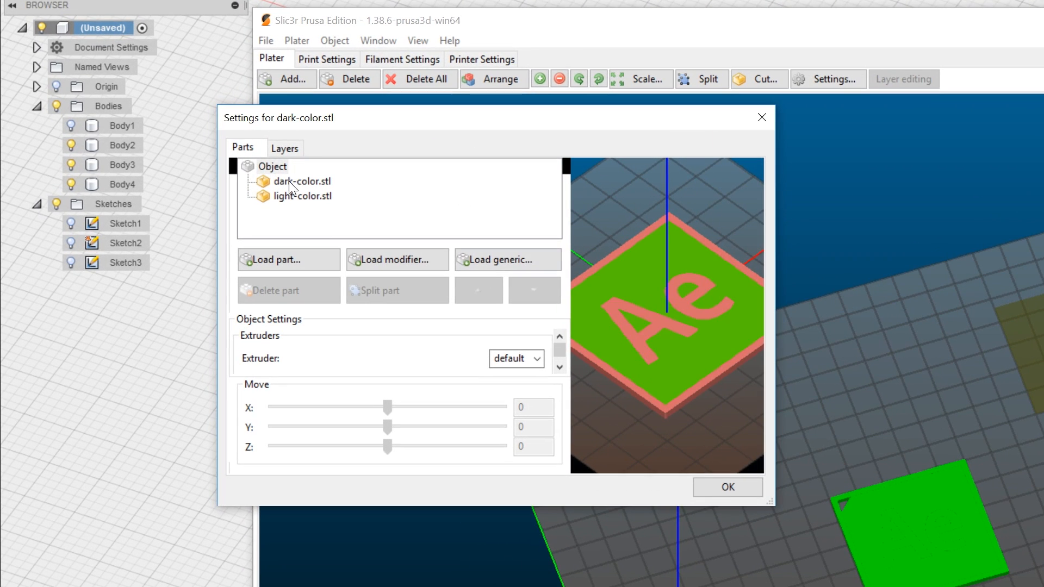
Set the light-color.stl part to print with extruder 2
click(303, 181)
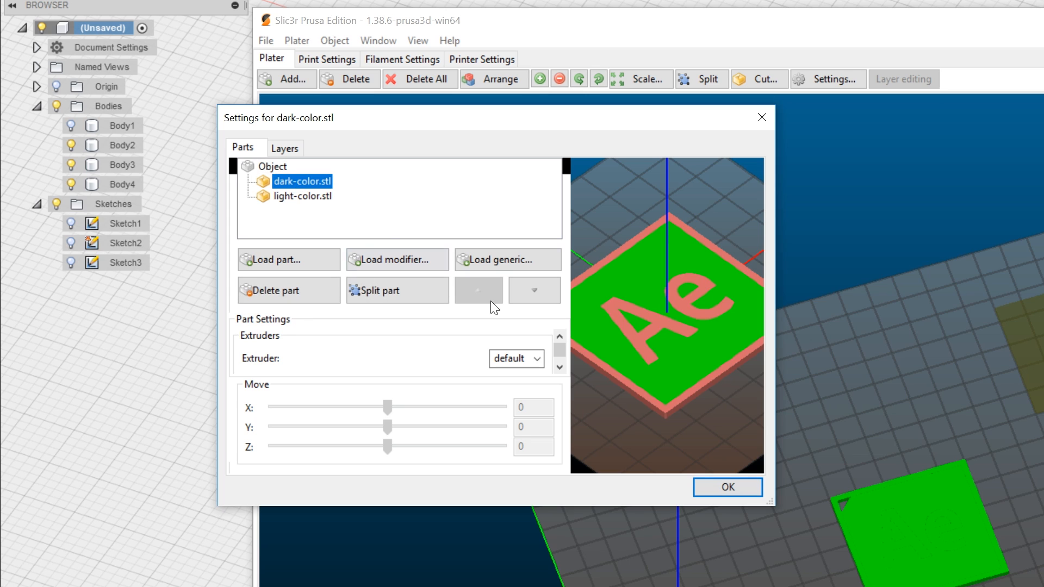
click(516, 359)
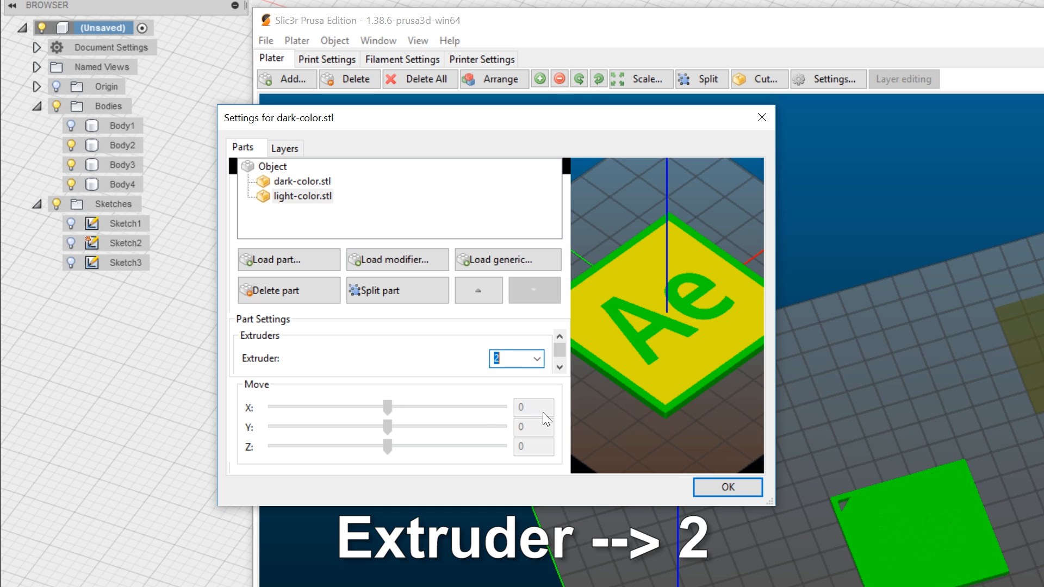
click(726, 487)
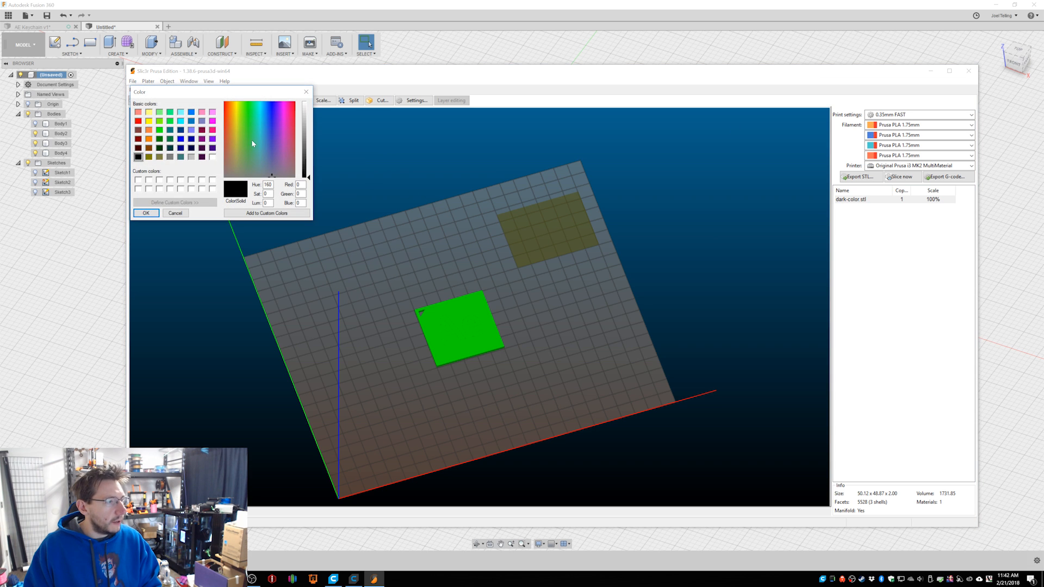
Color the filaments pink and purple, then slice the two-color keychain
click(282, 155)
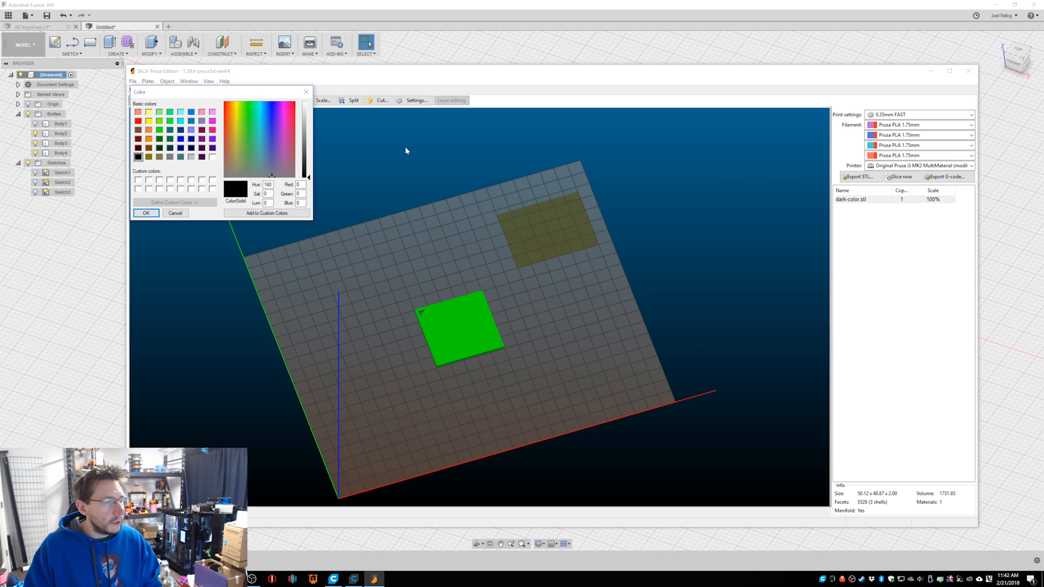
mouse_move(280, 129)
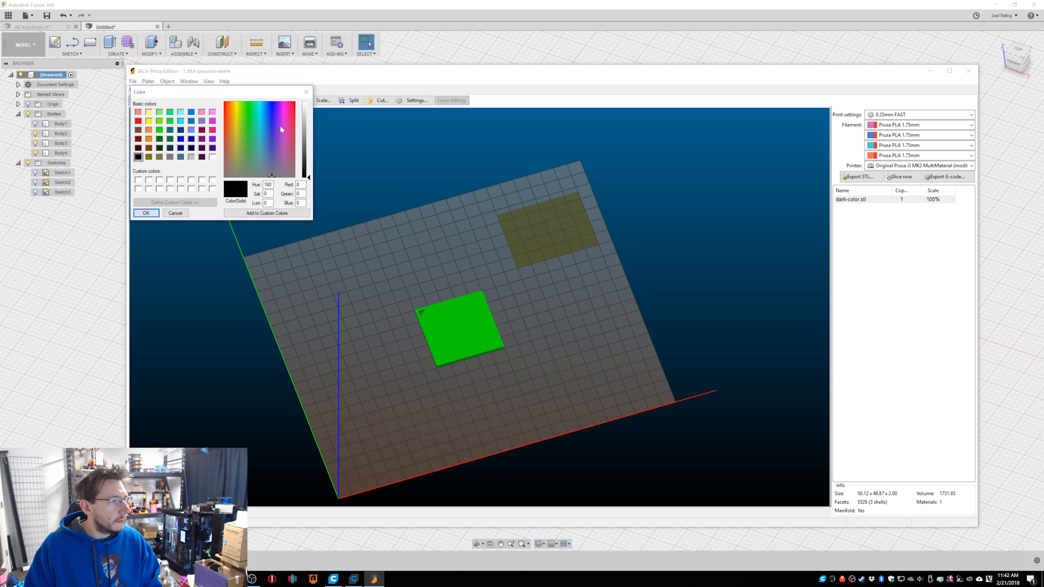
click(280, 125)
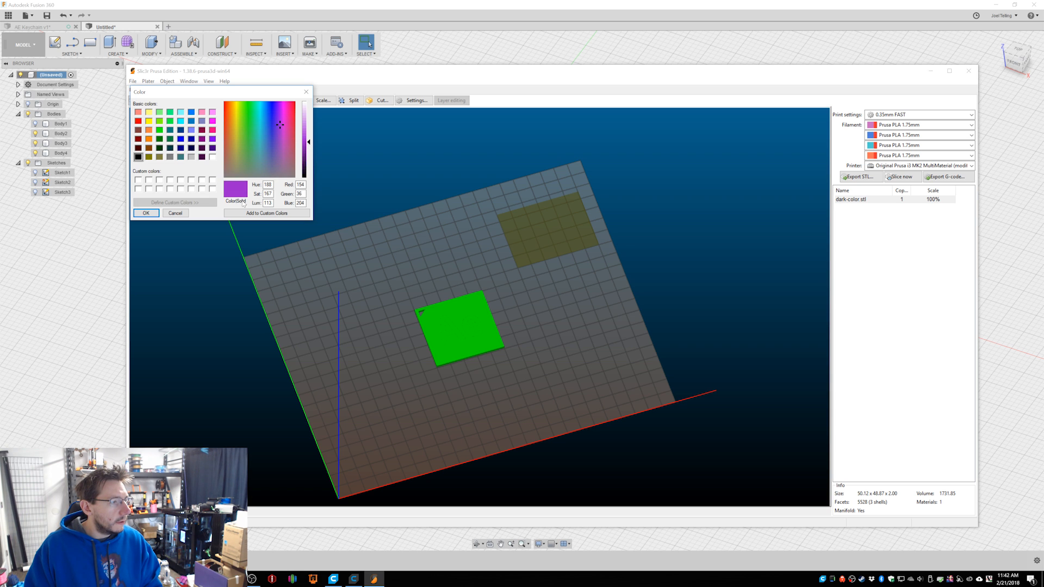
click(176, 213)
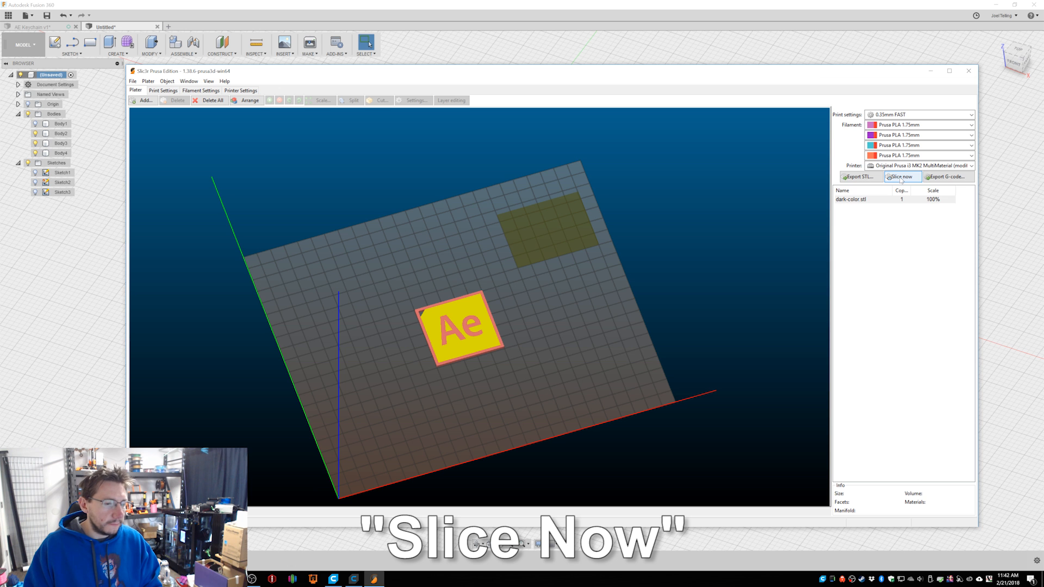
click(901, 176)
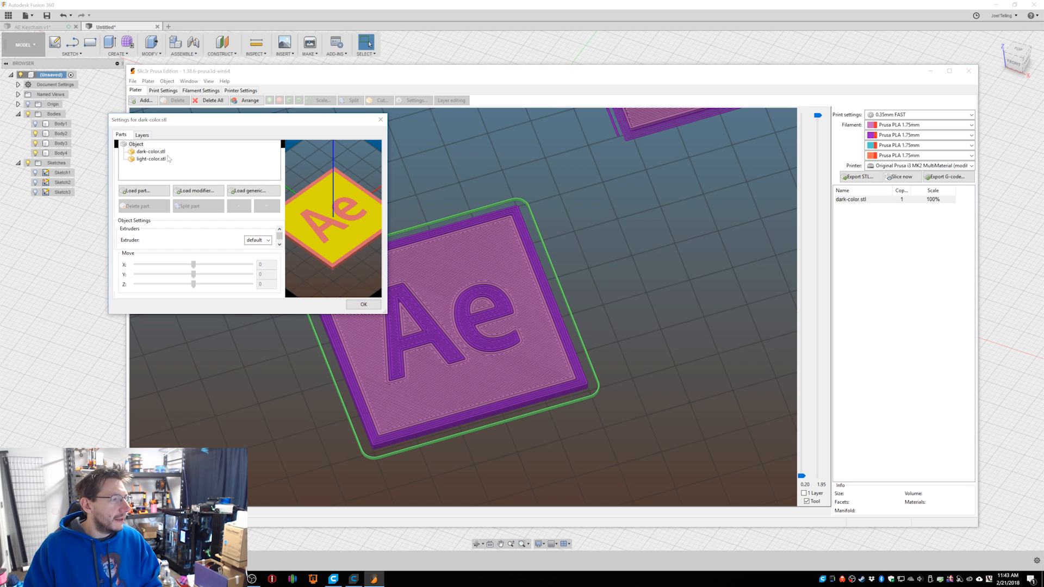
Close the part settings and recolor the filaments magenta and light pink
click(149, 151)
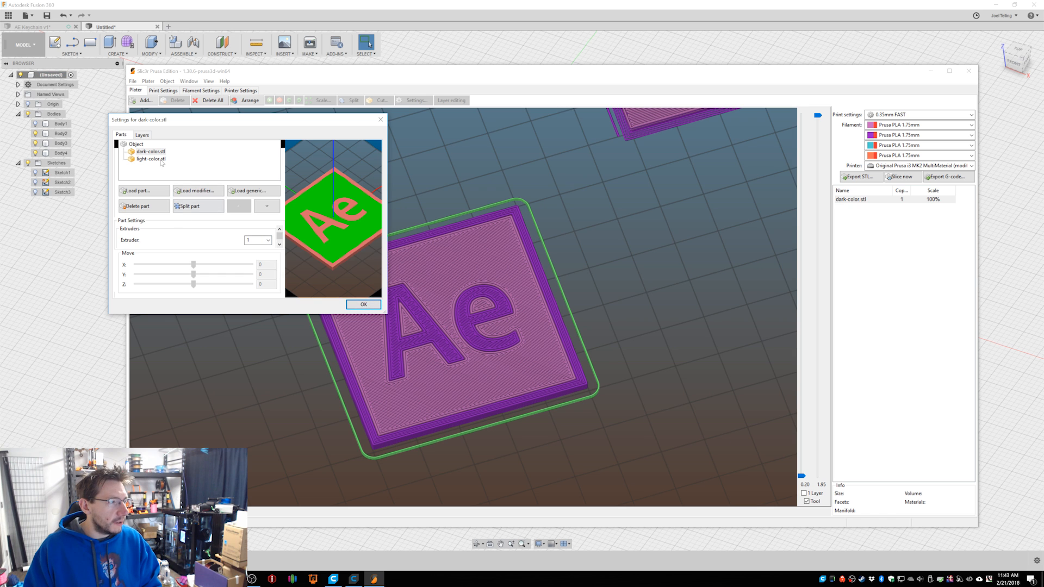
click(364, 305)
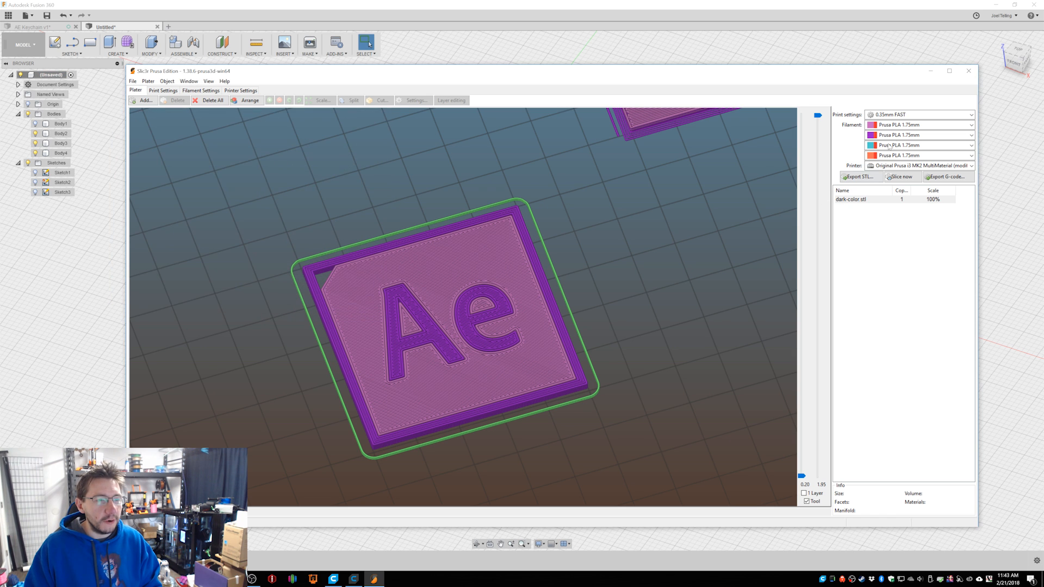
click(871, 155)
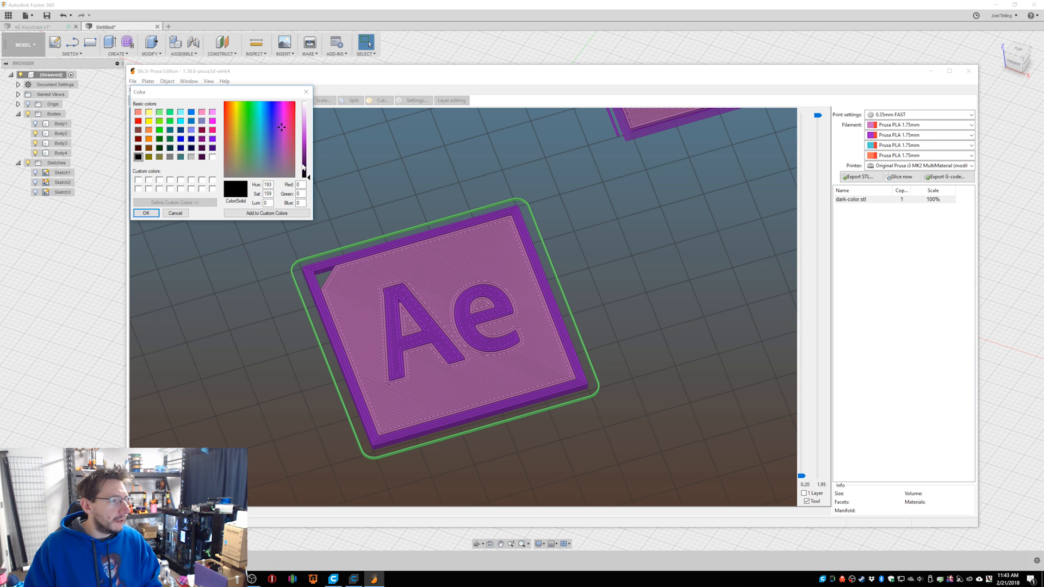
click(280, 128)
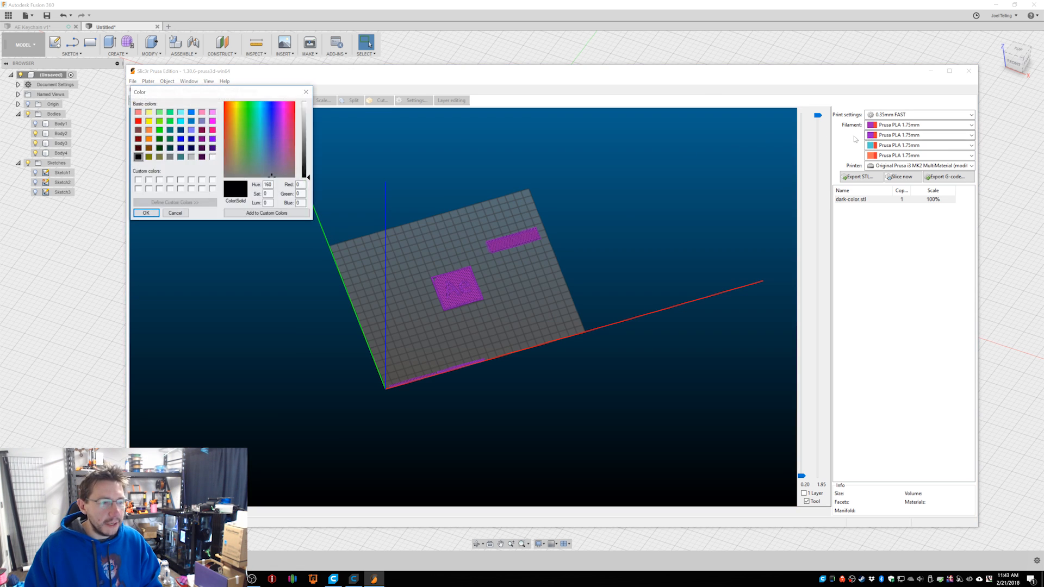
click(281, 134)
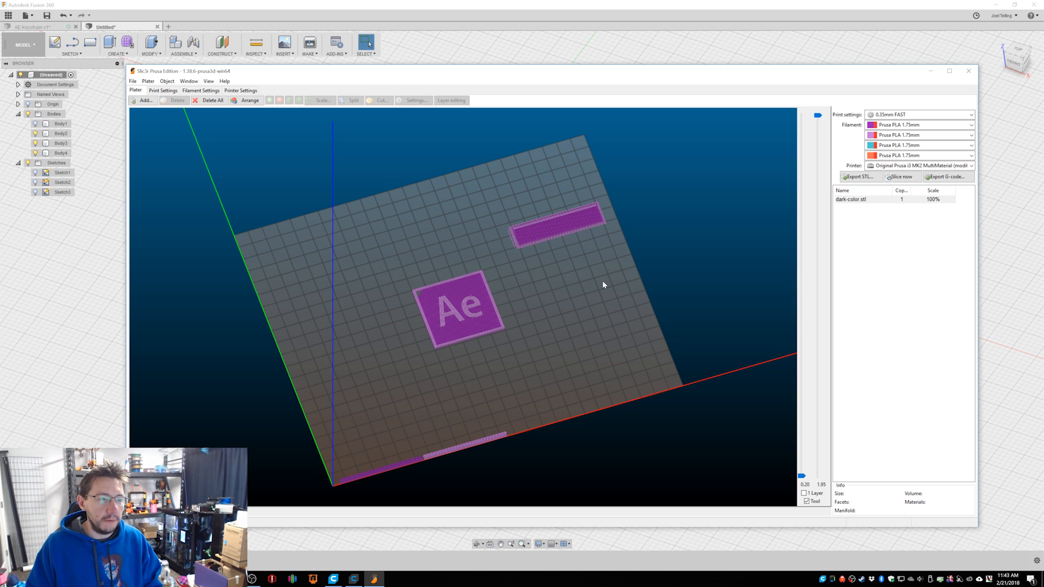
Switch the print profile from 0.35mm FAST to 0.20mm 100mms Linear Advance
click(919, 114)
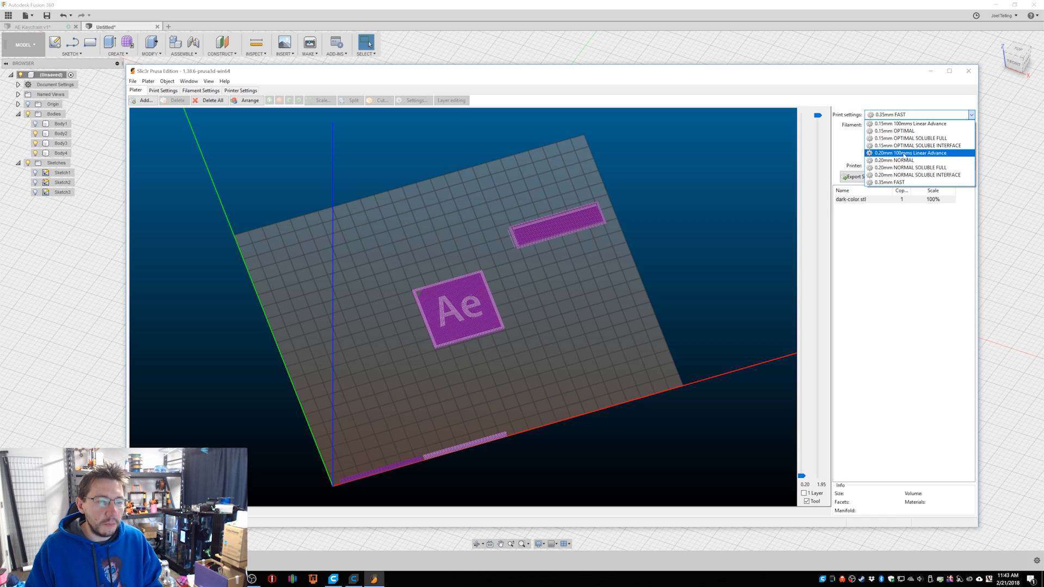
click(910, 153)
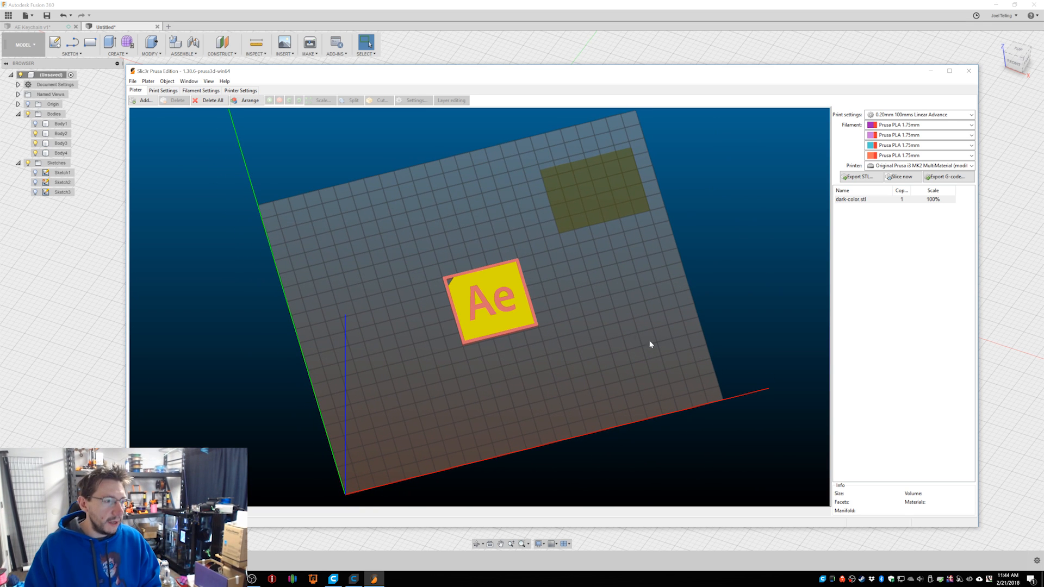
Add keychain copies, arrange them, then add more to fill a nine-copy grid
right_click(491, 297)
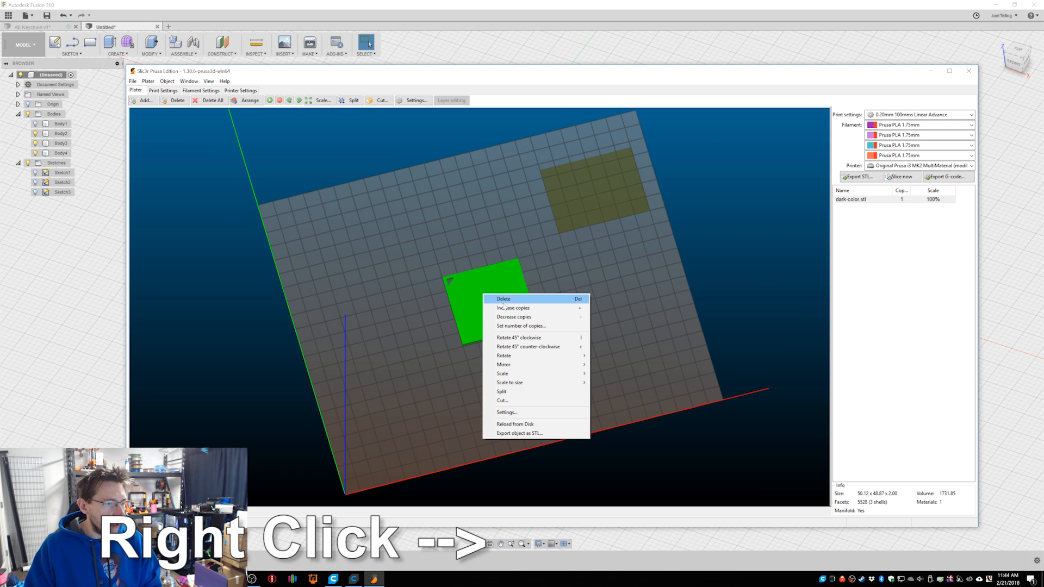
click(514, 308)
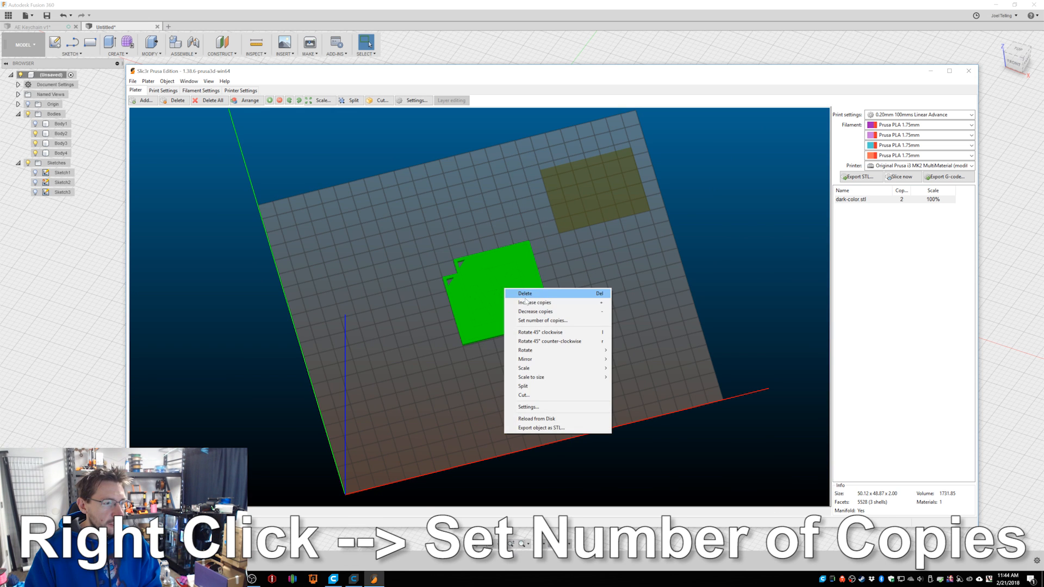
click(543, 320)
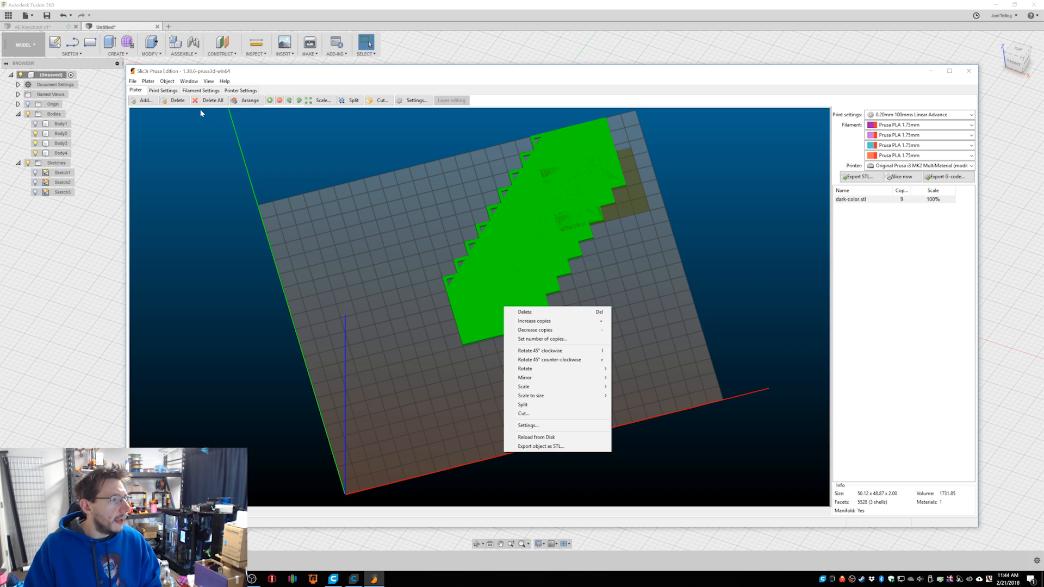
click(250, 100)
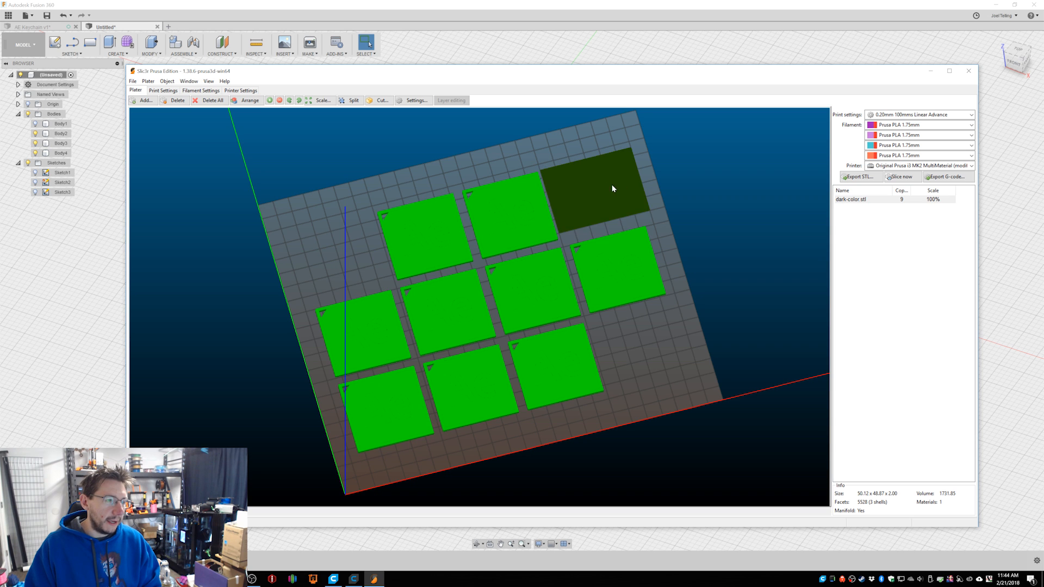
right_click(613, 189)
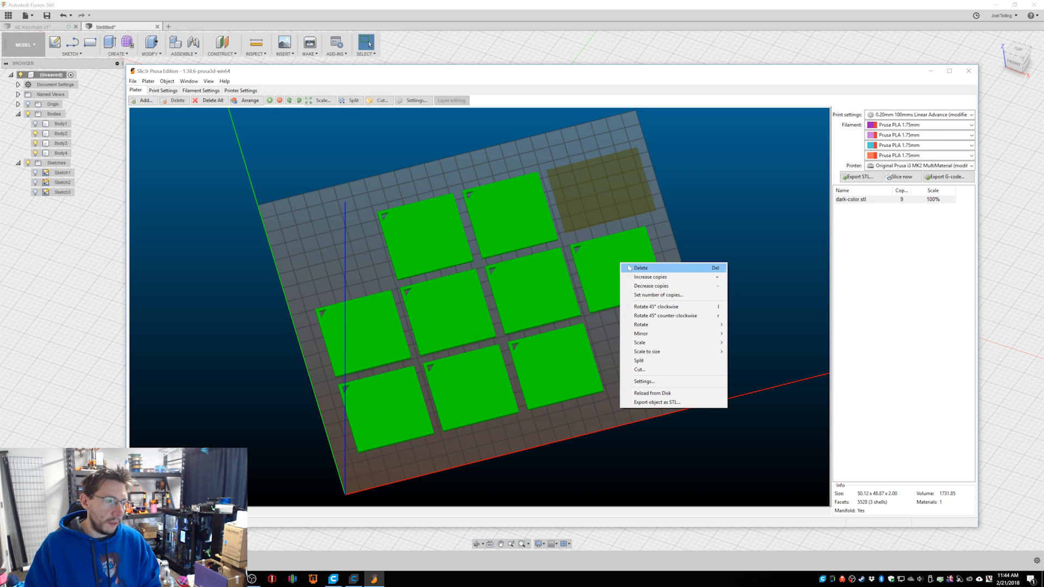
click(650, 277)
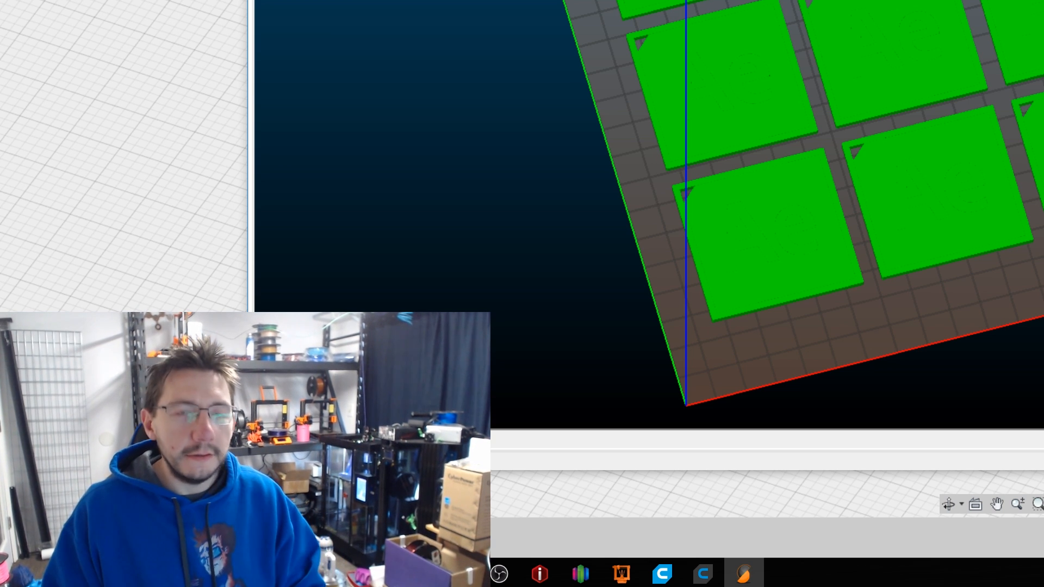
Rearrange the copies into a tidy grid and slice all eleven keychains
click(902, 176)
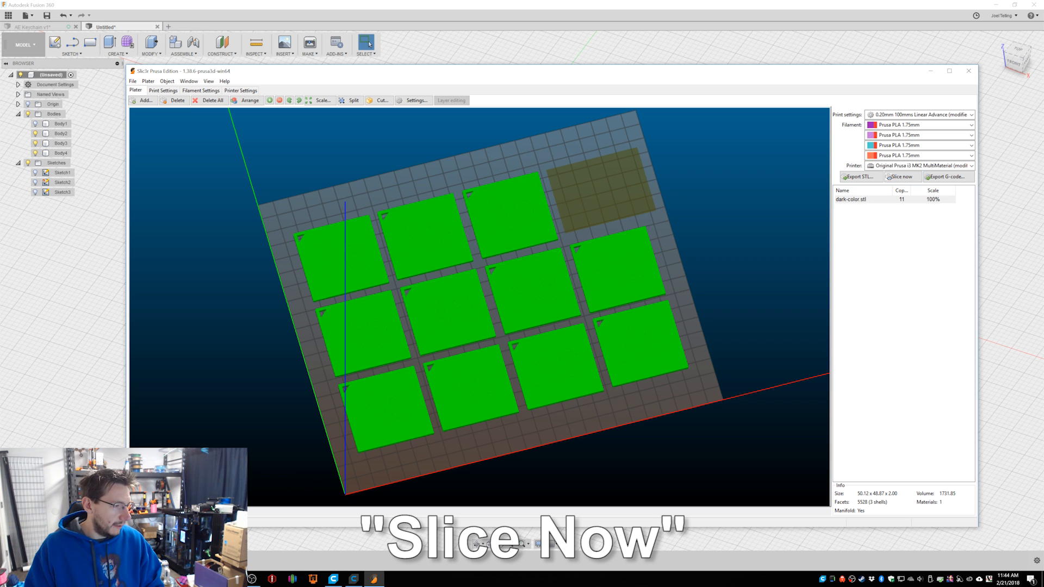
click(901, 176)
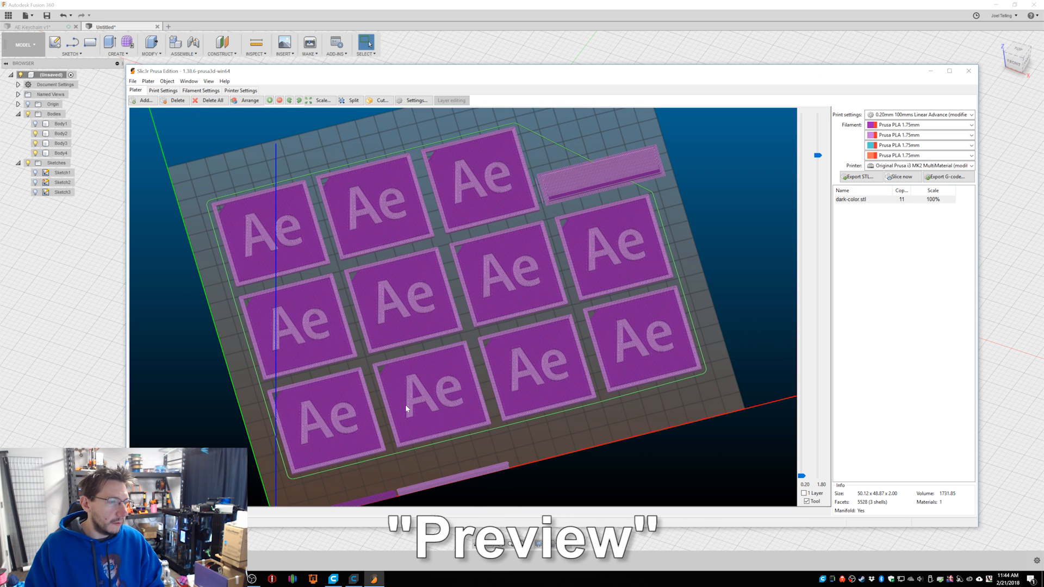